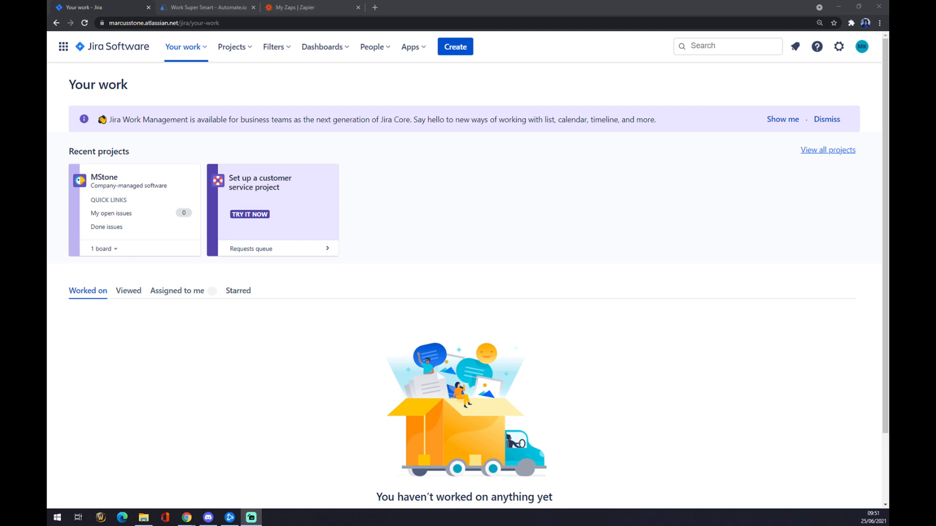
{"action": "mouse_move", "coordinate": [340, 233]}
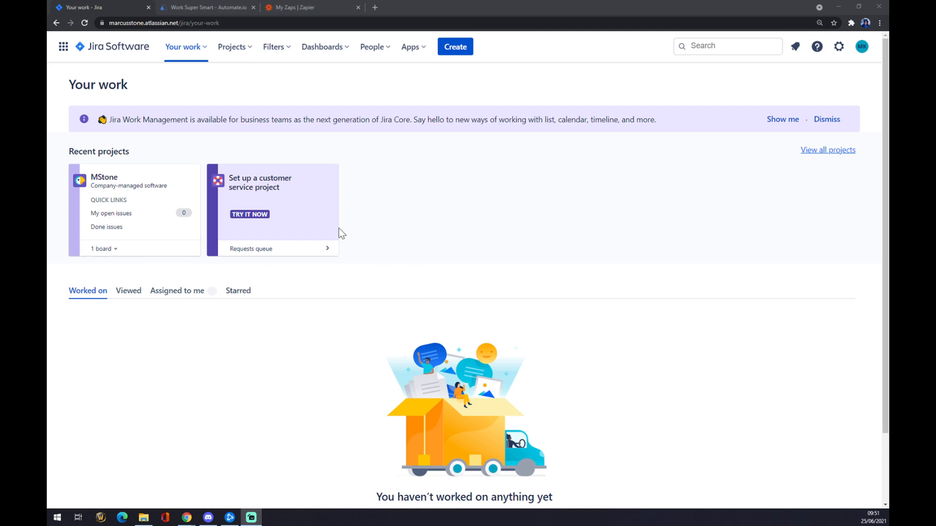
{"action": "mouse_move", "coordinate": [56, 62]}
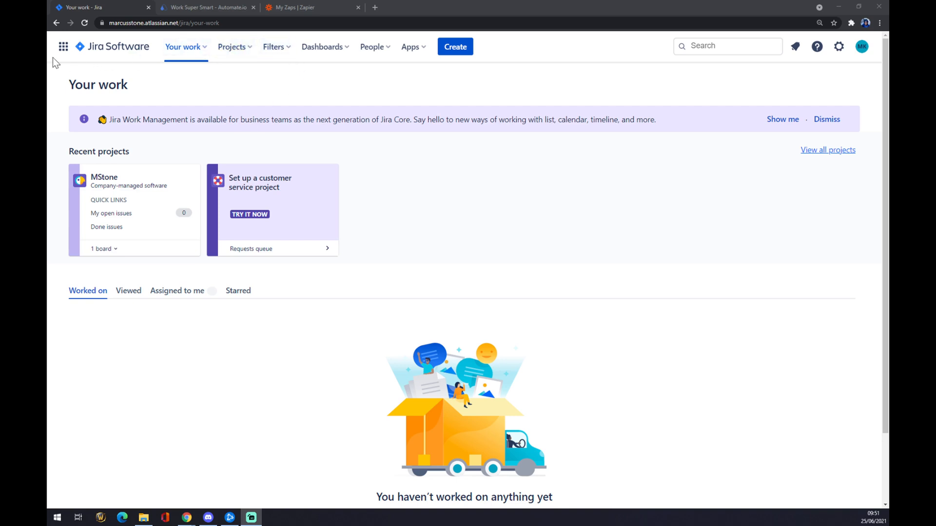
{"action": "mouse_move", "coordinate": [323, 47]}
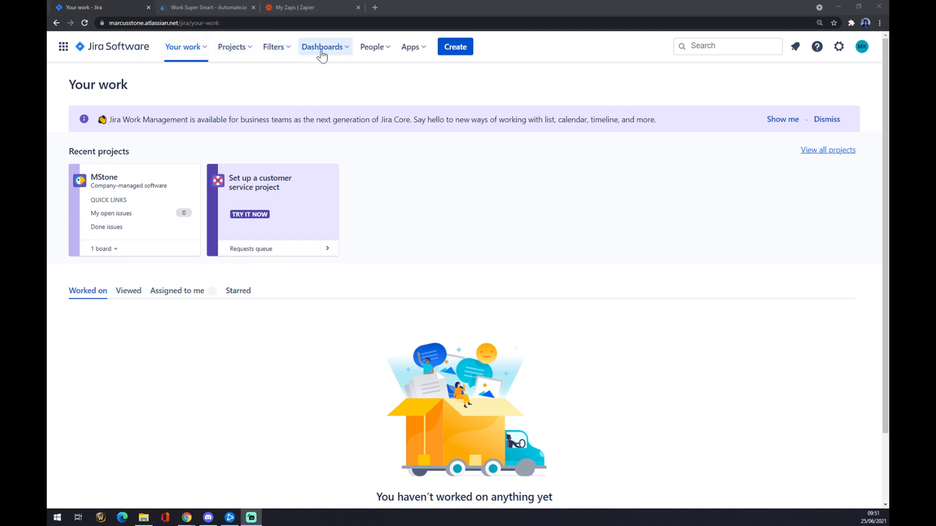
{"action": "mouse_move", "coordinate": [304, 52]}
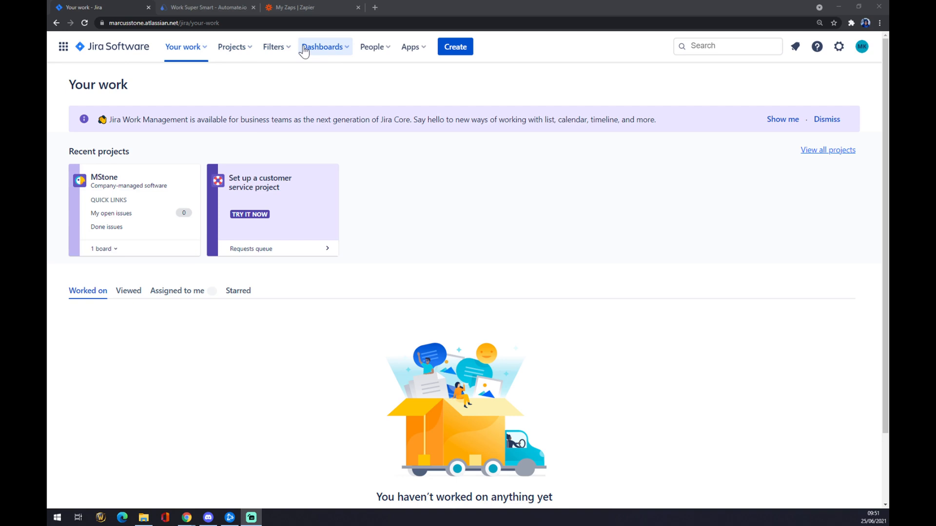
{"action": "mouse_move", "coordinate": [410, 47]}
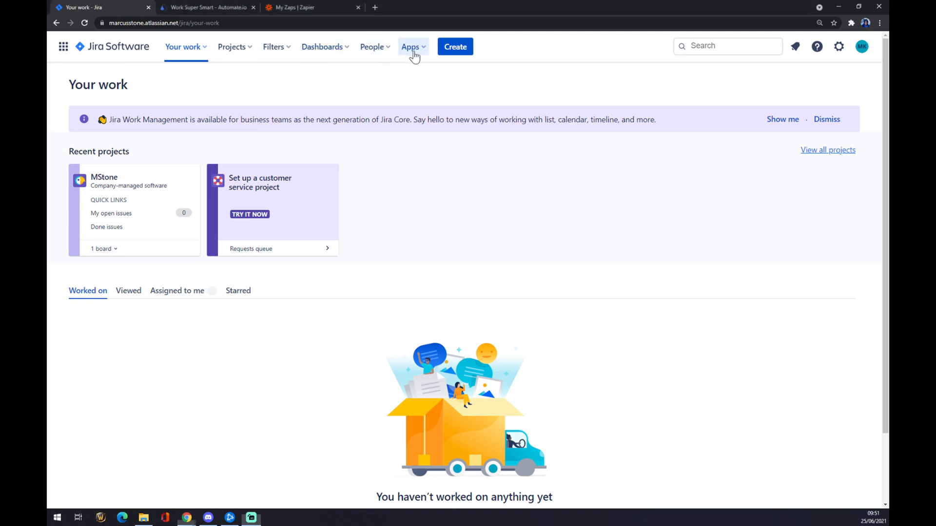
Step: Go to Apps > Find new apps in Jira and focus the marketplace app search box
{"action": "left_click", "coordinate": [410, 47]}
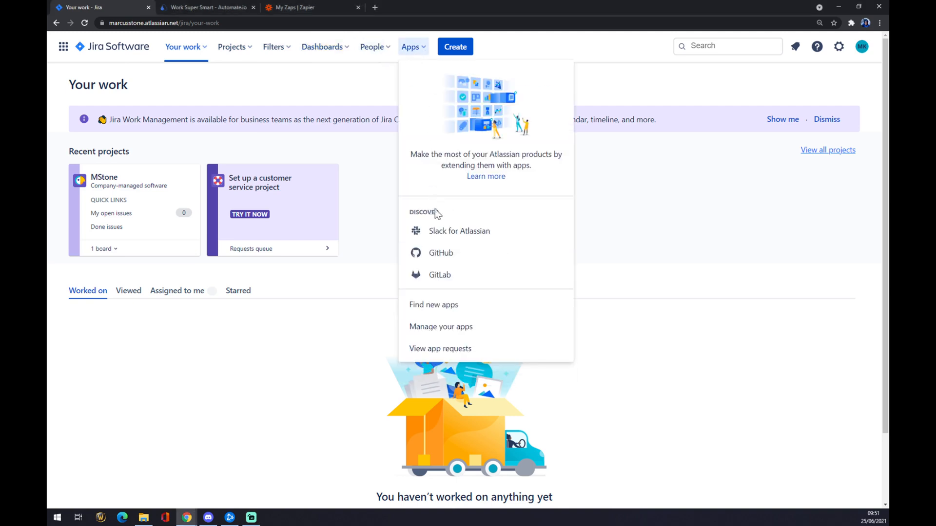
{"action": "mouse_move", "coordinate": [434, 305]}
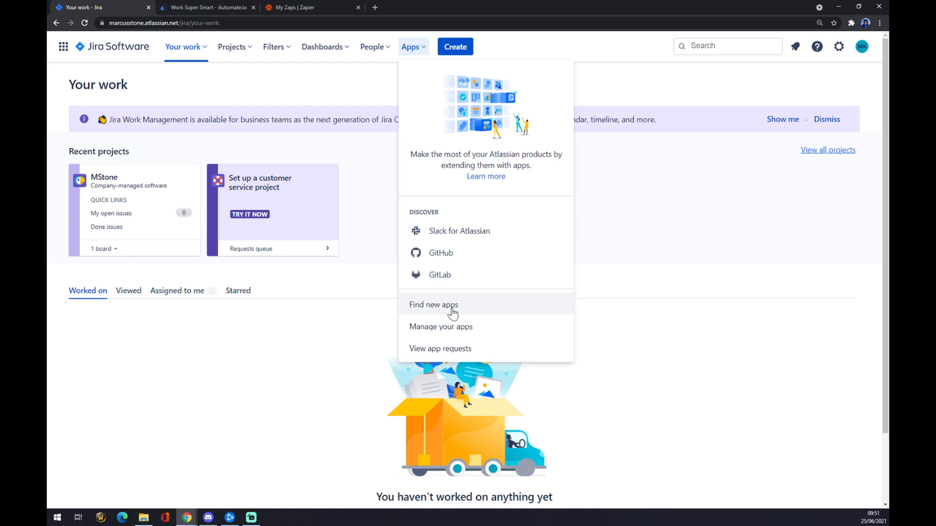
{"action": "left_click", "coordinate": [433, 304]}
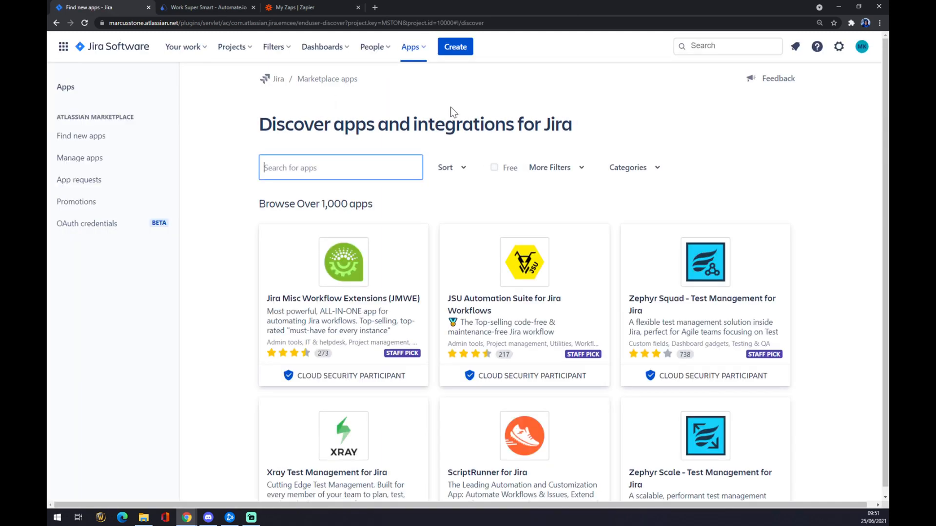
{"action": "triple_click", "coordinate": [414, 124]}
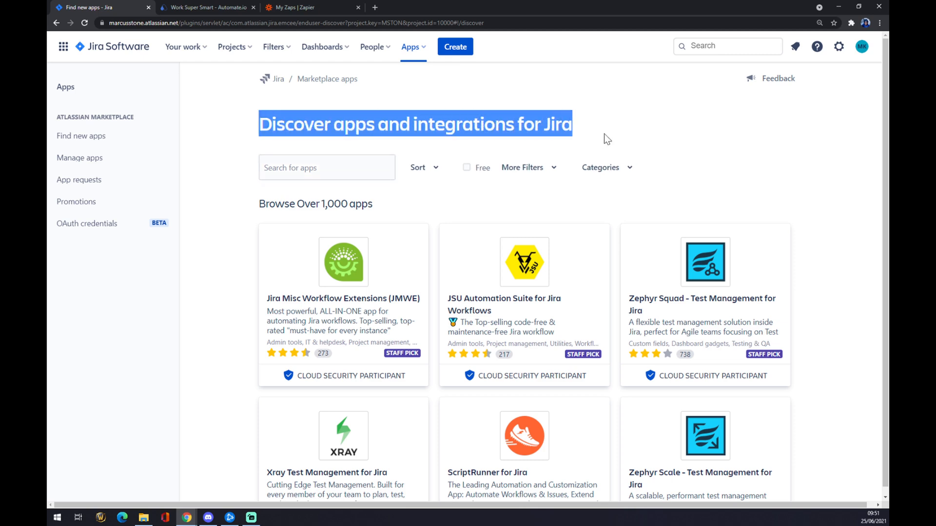
{"action": "left_click", "coordinate": [615, 130]}
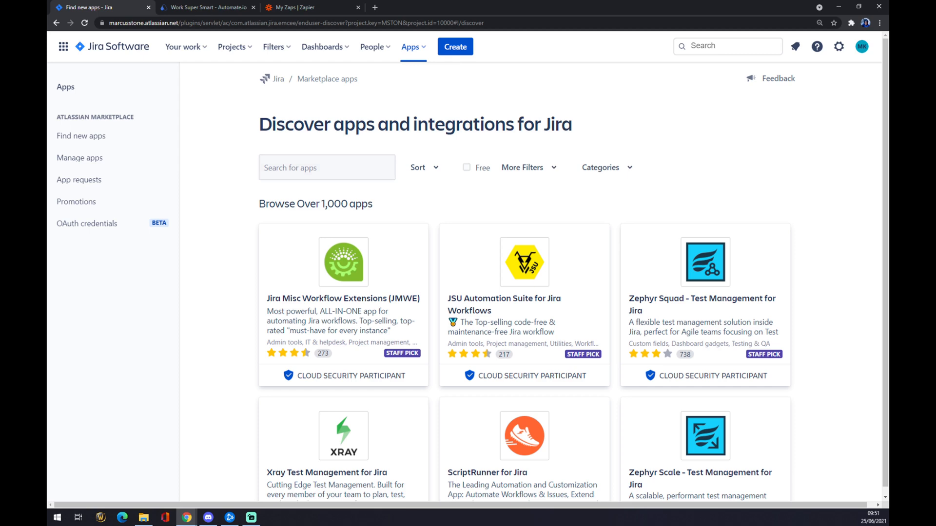
{"action": "left_click", "coordinate": [326, 167]}
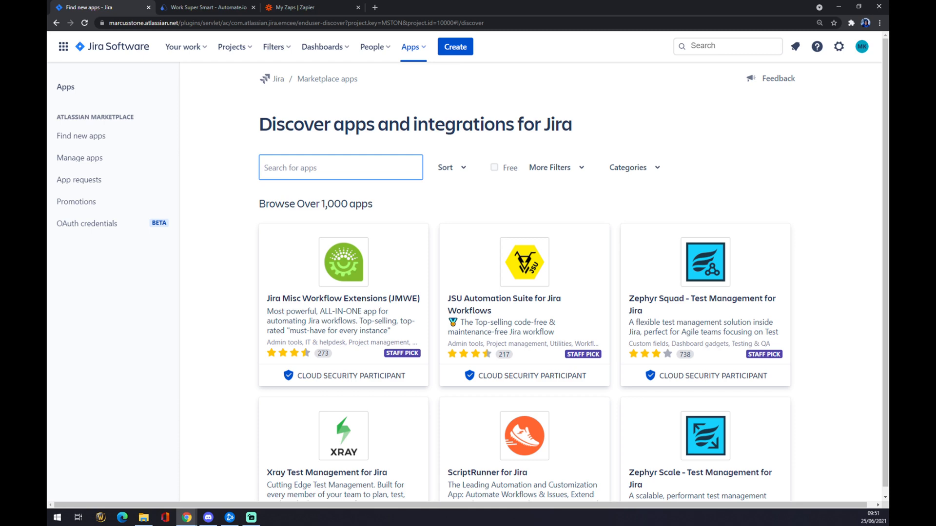
Step: Search the marketplace for 'github' and open the free GitHub for Jira app page
{"action": "type", "text": "githu"}
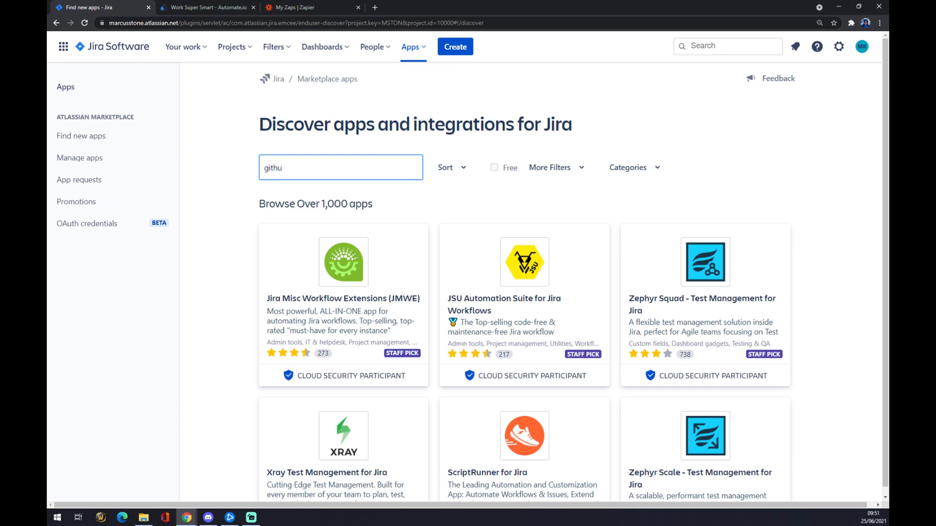
{"action": "type", "text": "b"}
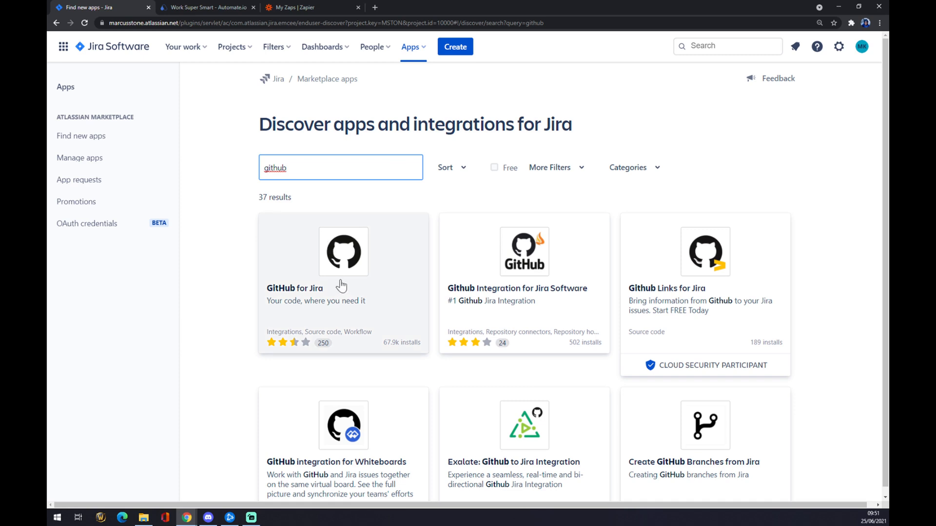
{"action": "left_click", "coordinate": [342, 274]}
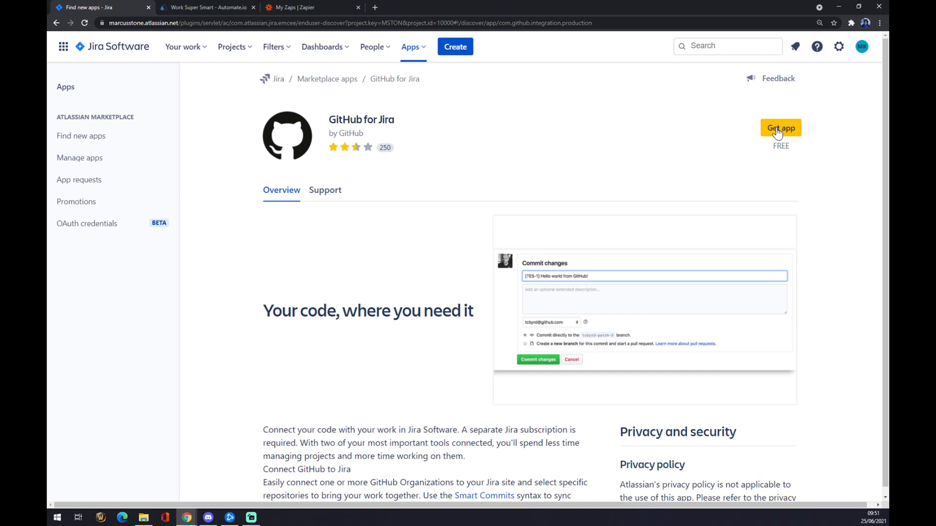
{"action": "mouse_move", "coordinate": [746, 156]}
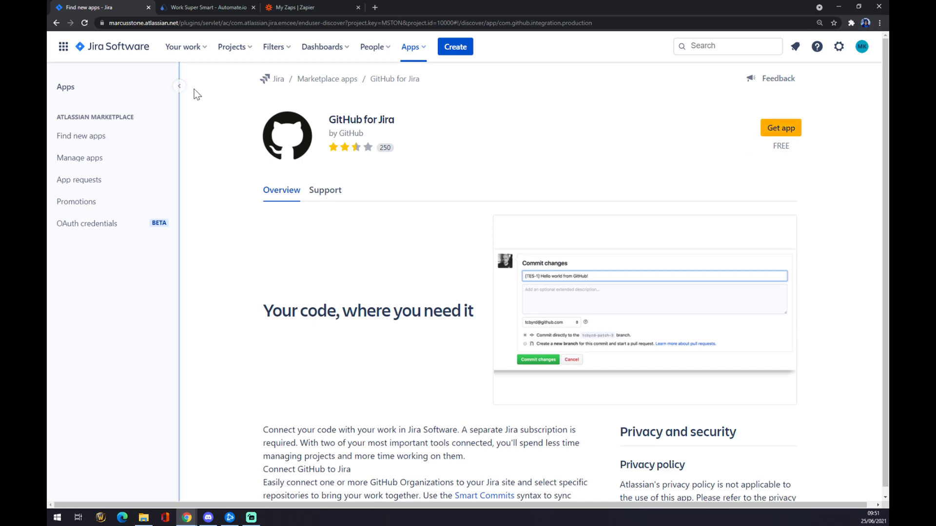
Step: Switch to the Automate.io tab and show its Integrations menu of popular apps
{"action": "left_click", "coordinate": [205, 7]}
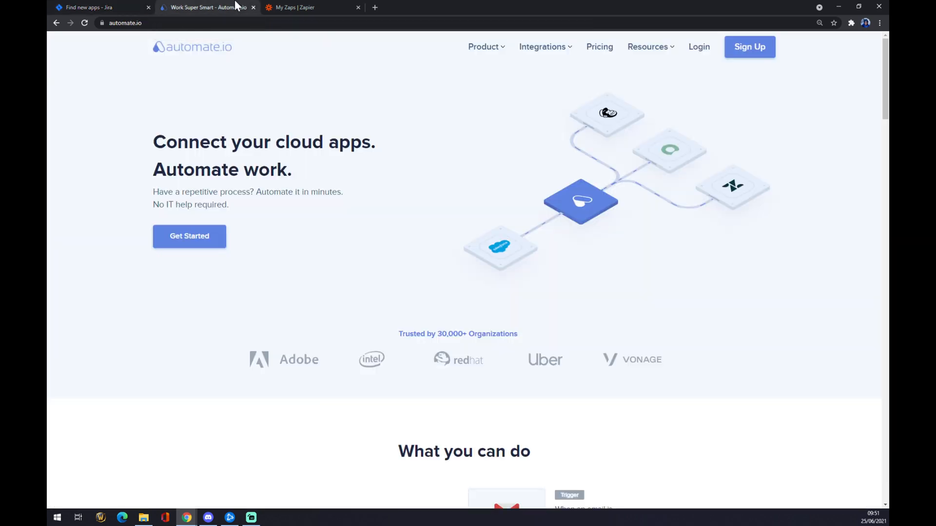
{"action": "mouse_move", "coordinate": [347, 118]}
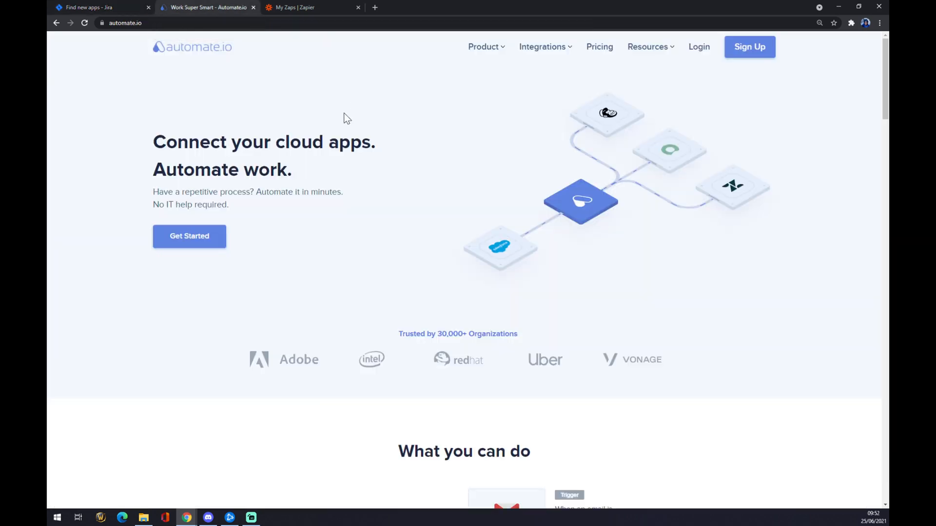
{"action": "mouse_move", "coordinate": [309, 113]}
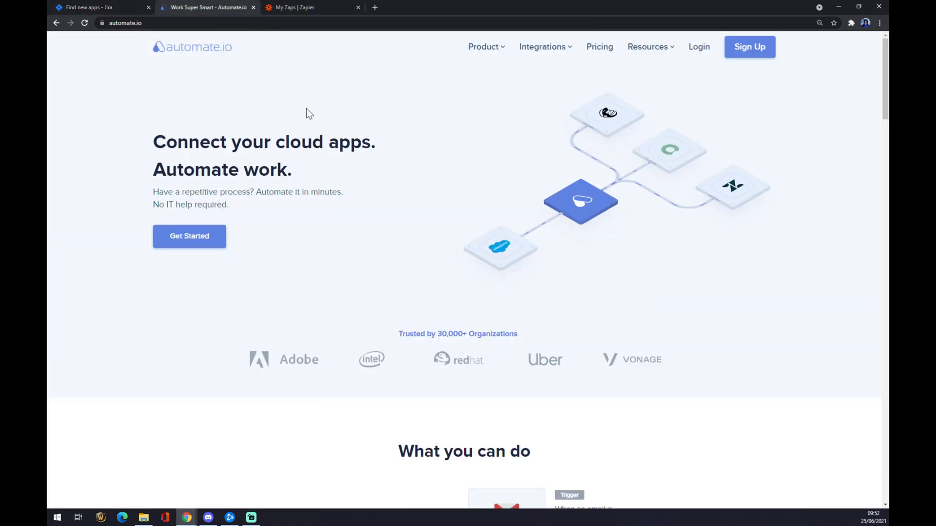
{"action": "mouse_move", "coordinate": [316, 122]}
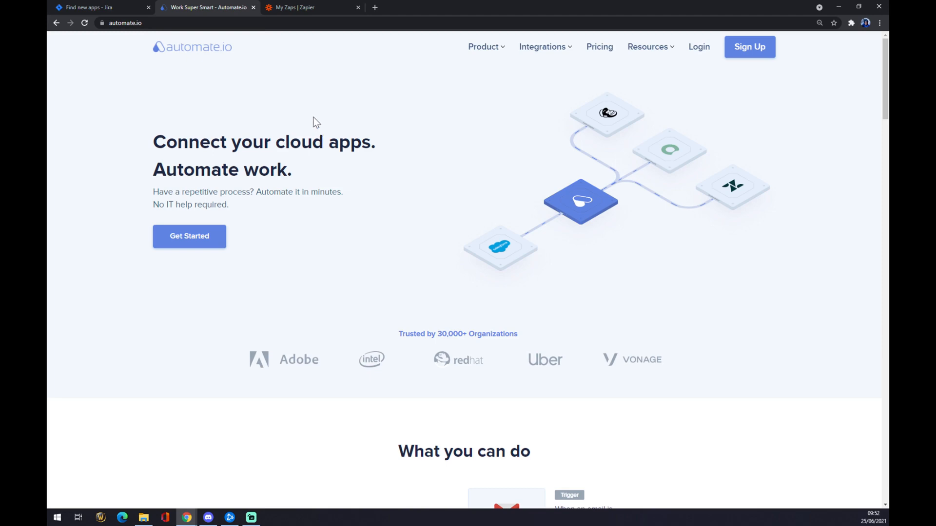
{"action": "mouse_move", "coordinate": [302, 172]}
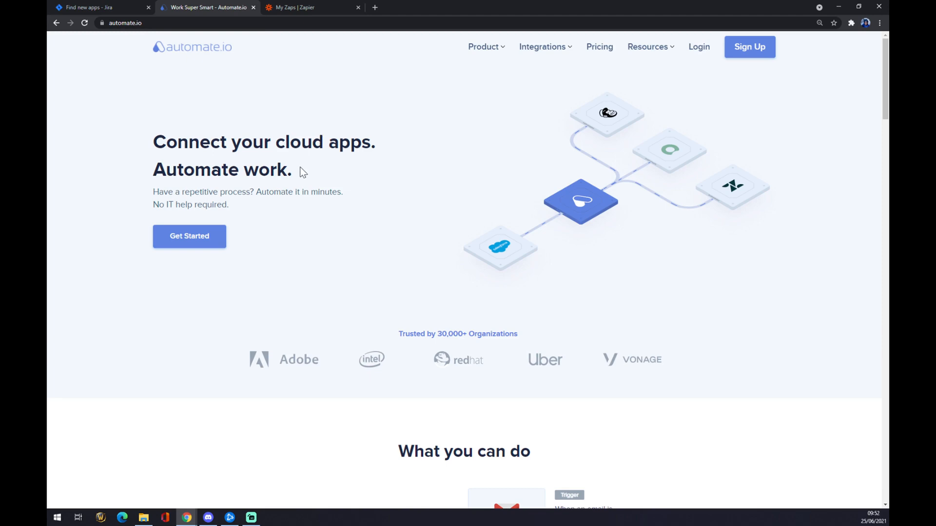
{"action": "mouse_move", "coordinate": [301, 178]}
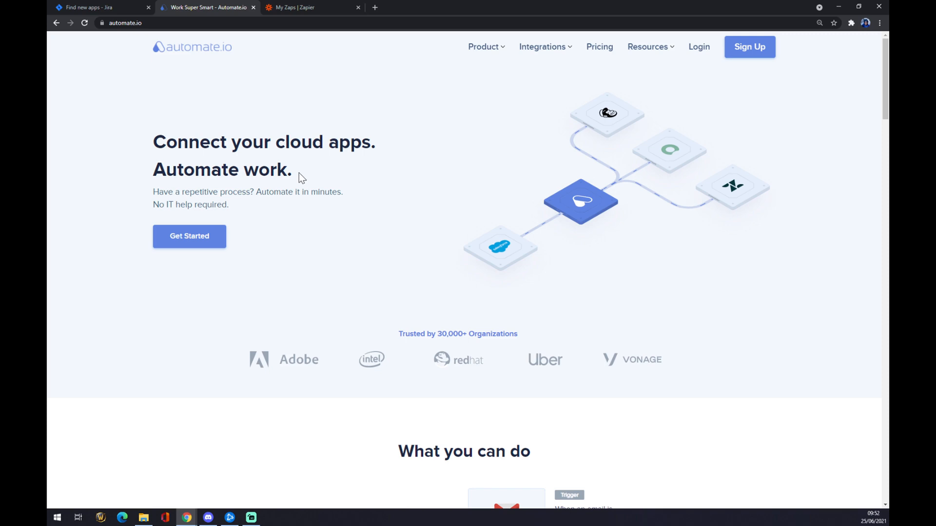
{"action": "mouse_move", "coordinate": [221, 37]}
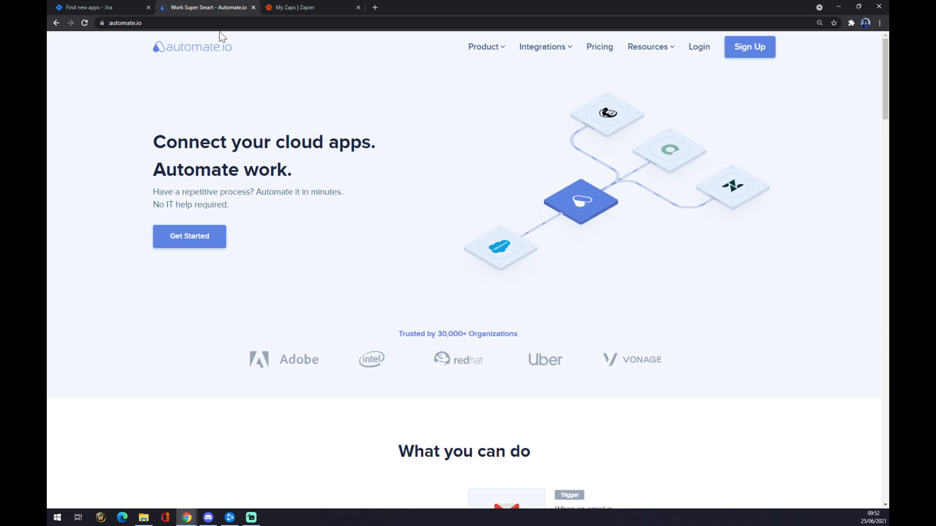
{"action": "left_click", "coordinate": [542, 47]}
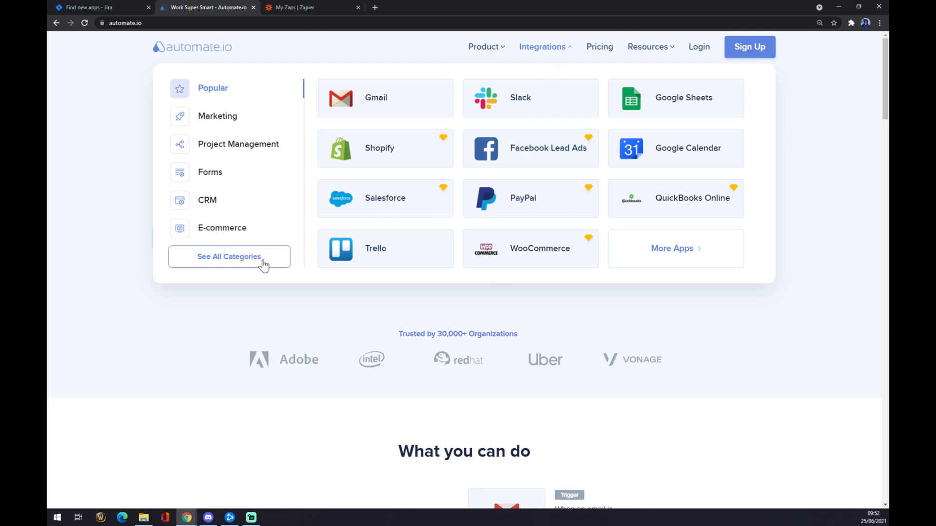
{"action": "mouse_move", "coordinate": [226, 270]}
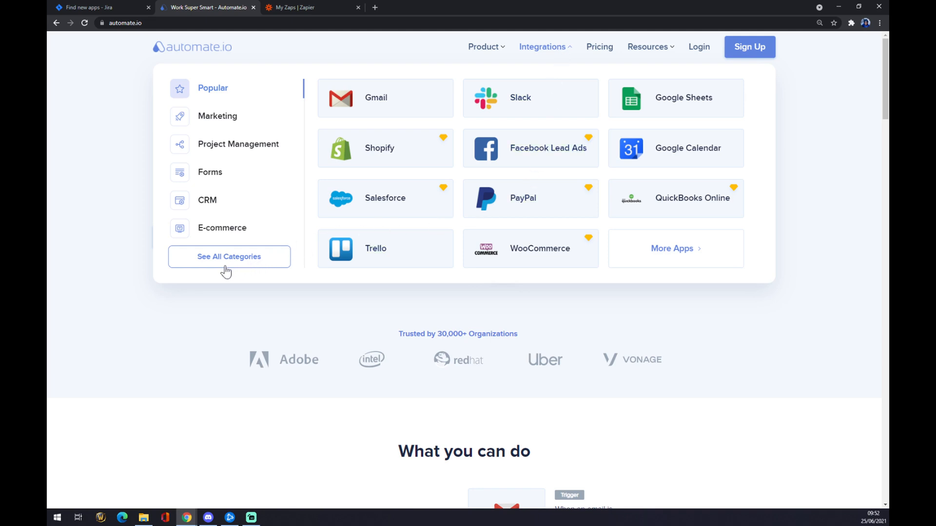
Step: Search Automate.io app integrations for 'jira' and open the Jira Integrations page
{"action": "left_click", "coordinate": [229, 256]}
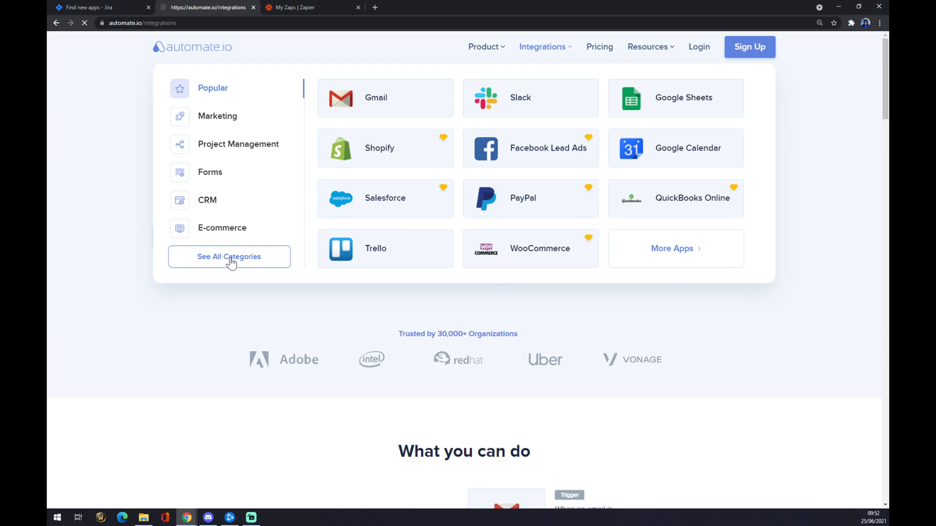
{"action": "left_click", "coordinate": [228, 256]}
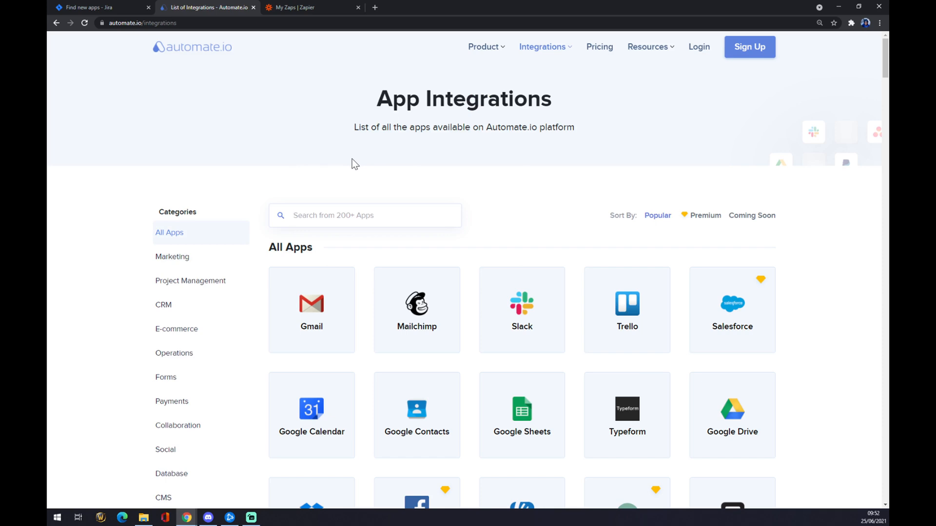
{"action": "type", "text": "jira"}
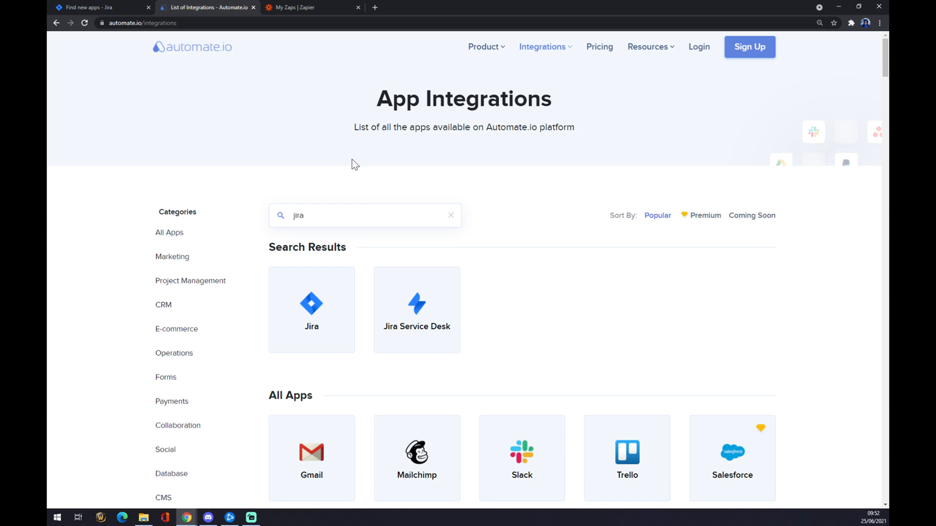
{"action": "left_click", "coordinate": [311, 309]}
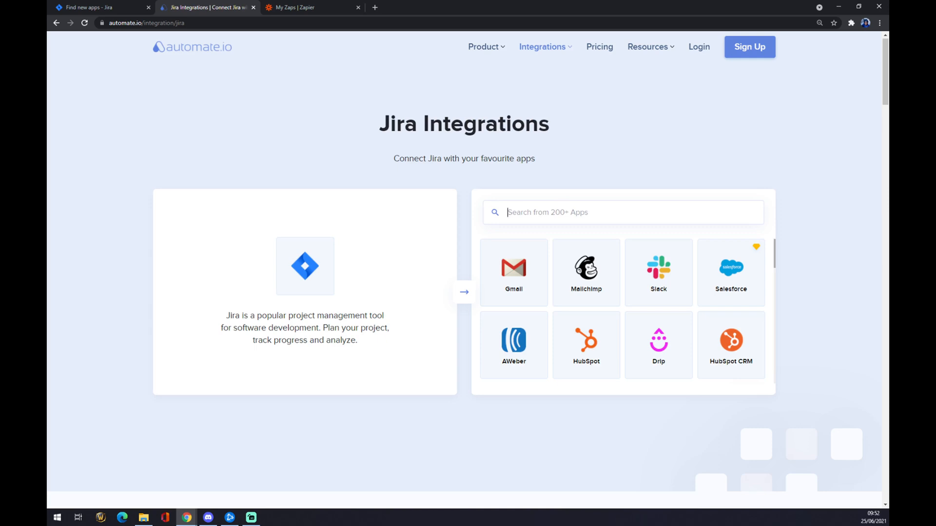
Step: Search 'github' among Jira integrations, open the GitHub and Jira page, and browse Popular Integrations
{"action": "type", "text": "github"}
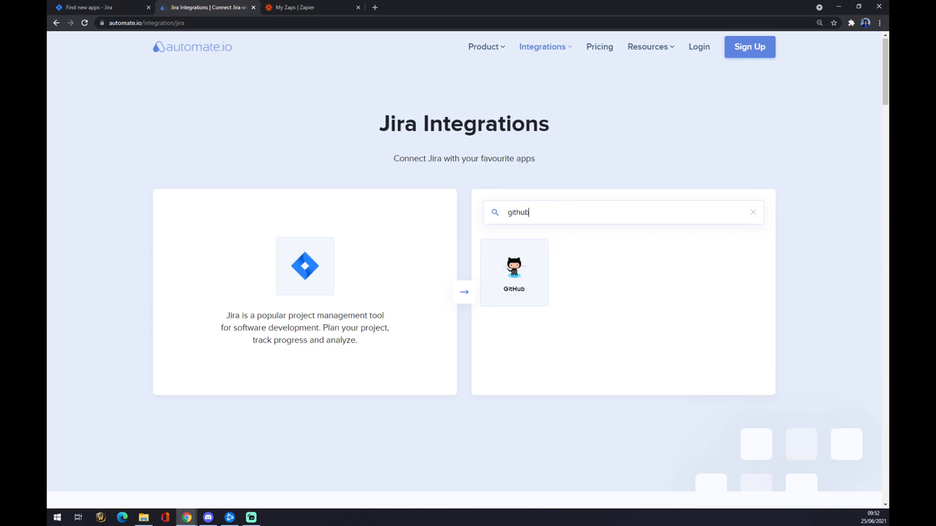
{"action": "left_click", "coordinate": [513, 272]}
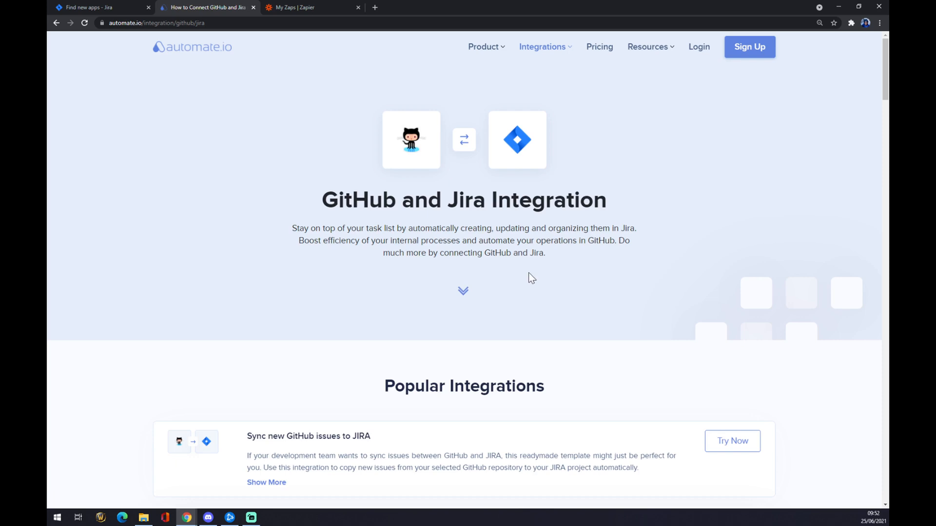
{"action": "scroll", "scroll_direction": "down", "scroll_amount": 3}
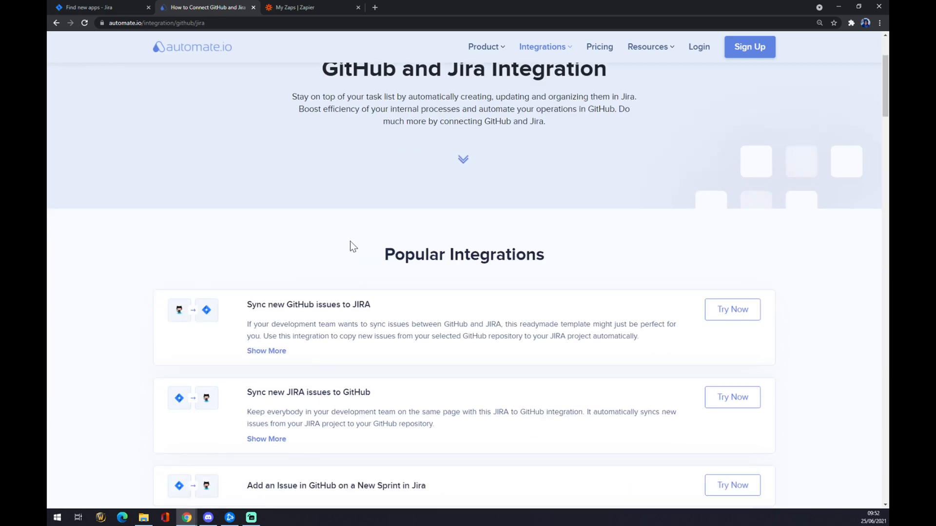
{"action": "scroll", "scroll_direction": "down", "scroll_amount": 3}
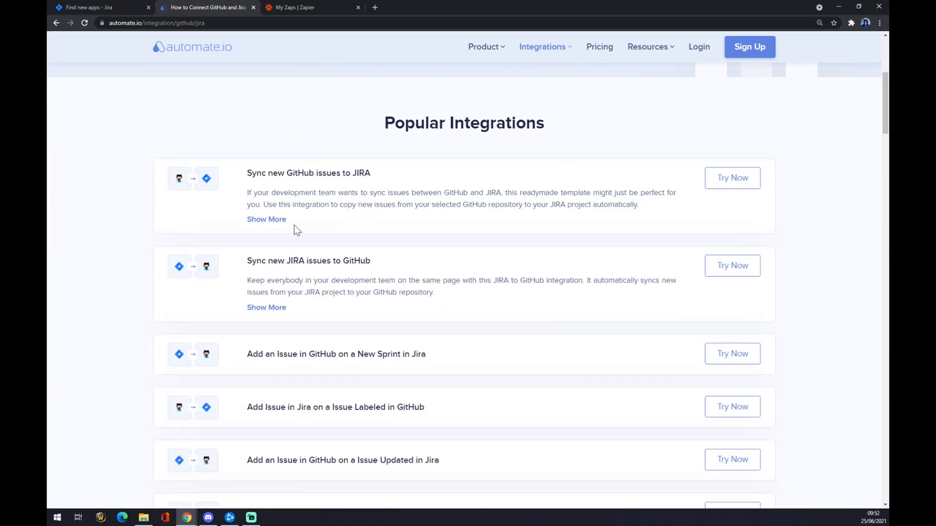
{"action": "scroll", "scroll_direction": "down", "scroll_amount": 3}
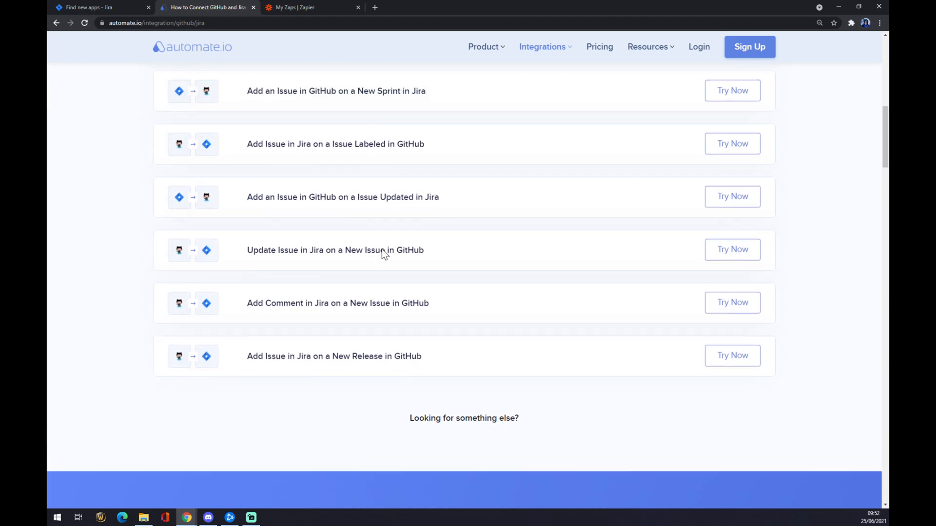
Step: In Create your own Integration, pick the Jira 'New Issue' trigger and GitHub 'Add an Issue' action
{"action": "scroll", "scroll_direction": "down", "scroll_amount": 3}
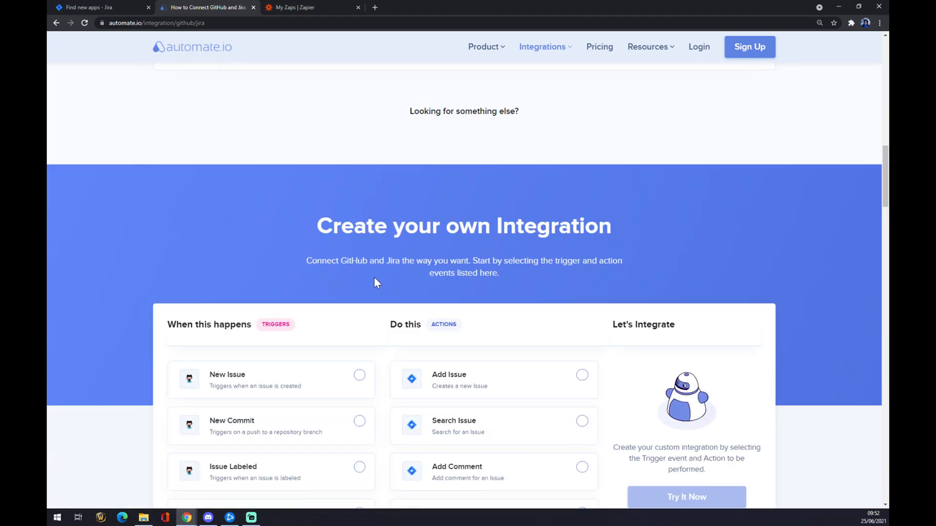
{"action": "scroll", "scroll_direction": "down", "scroll_amount": 3}
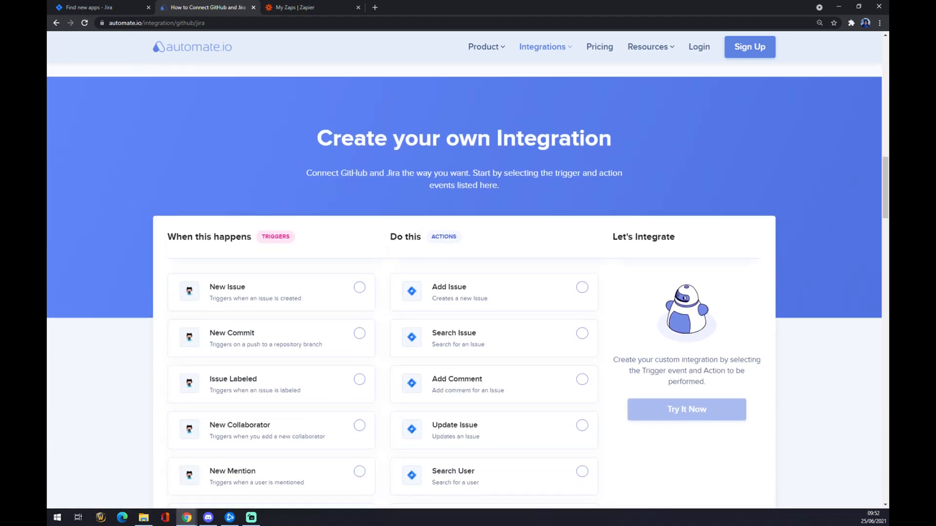
{"action": "mouse_move", "coordinate": [301, 149]}
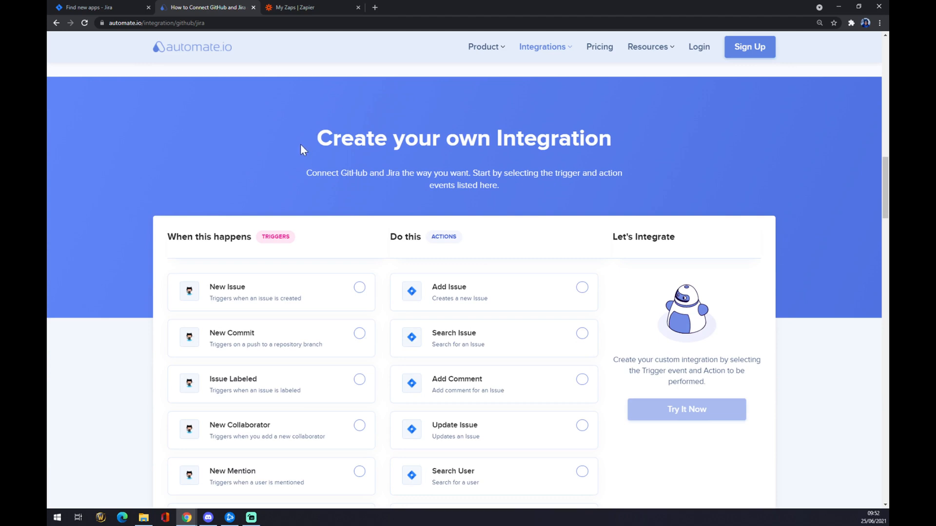
{"action": "scroll", "scroll_direction": "down", "scroll_amount": 3}
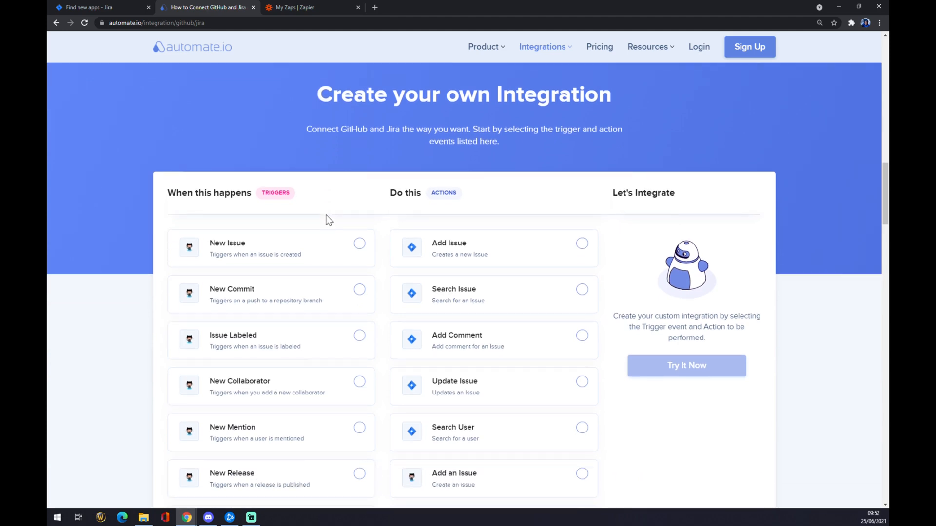
{"action": "scroll", "scroll_direction": "down", "scroll_amount": 3}
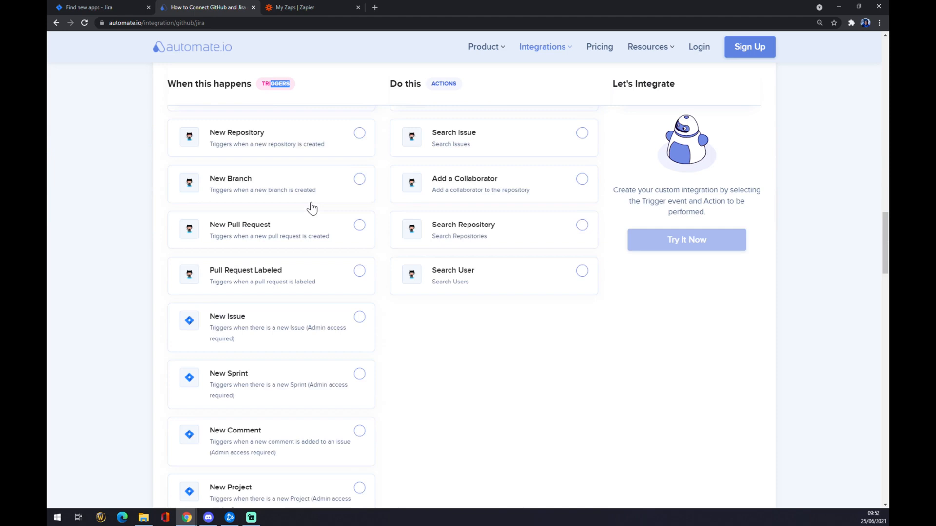
{"action": "scroll", "scroll_direction": "down", "scroll_amount": 3}
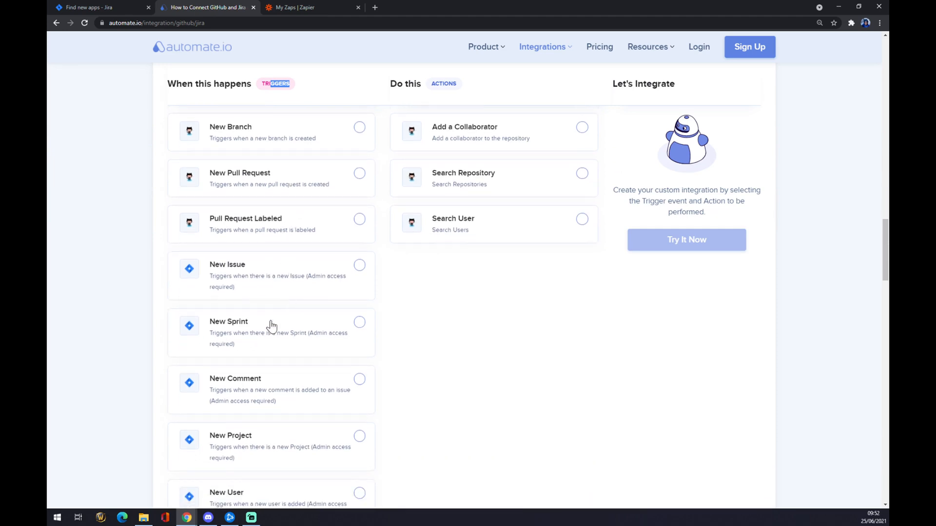
{"action": "scroll", "scroll_direction": "down", "scroll_amount": 3}
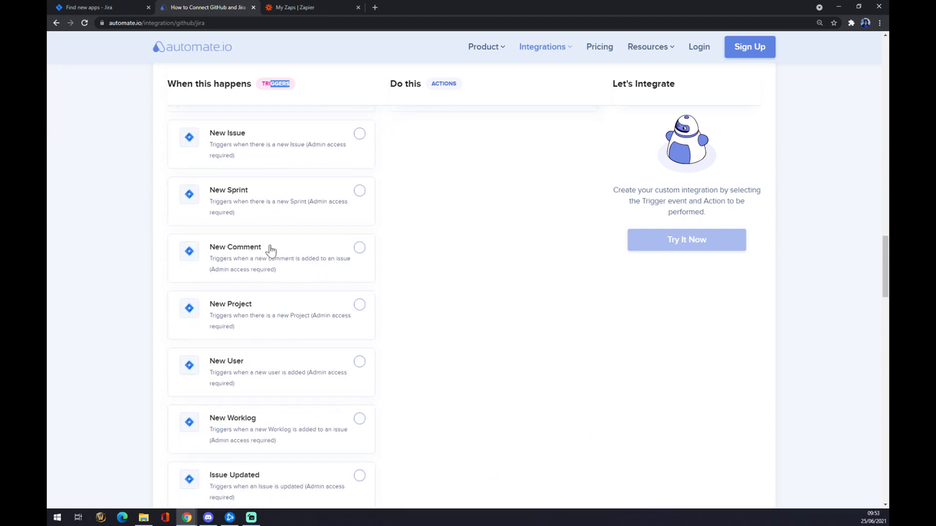
{"action": "scroll", "scroll_direction": "up", "scroll_amount": 3}
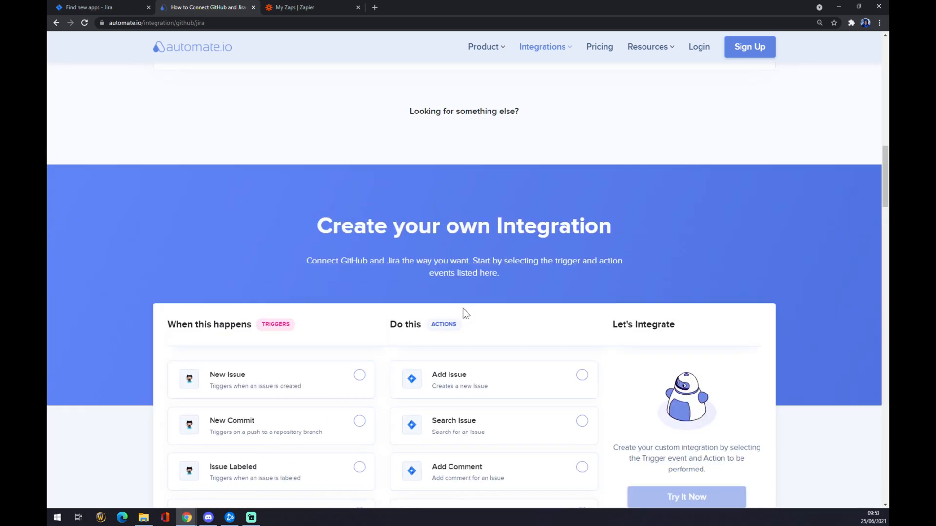
{"action": "mouse_move", "coordinate": [488, 314]}
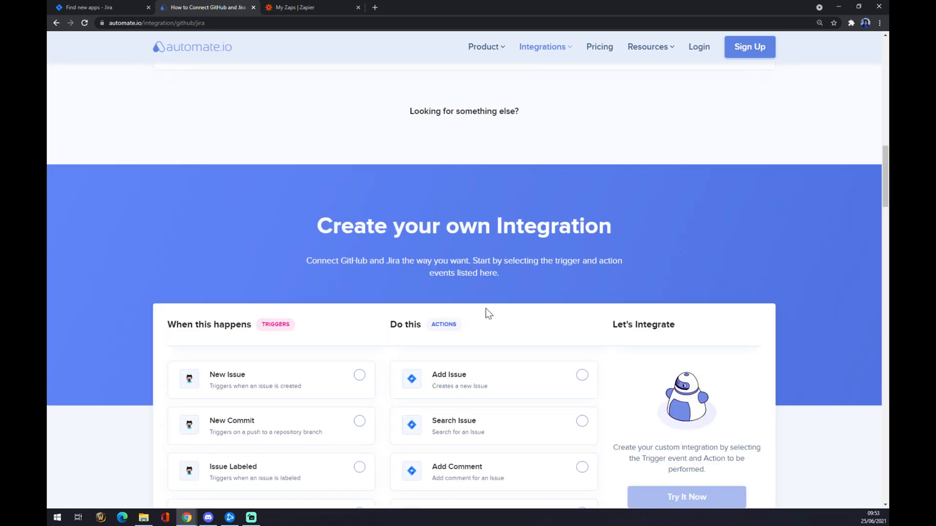
{"action": "scroll", "scroll_direction": "down", "scroll_amount": 3}
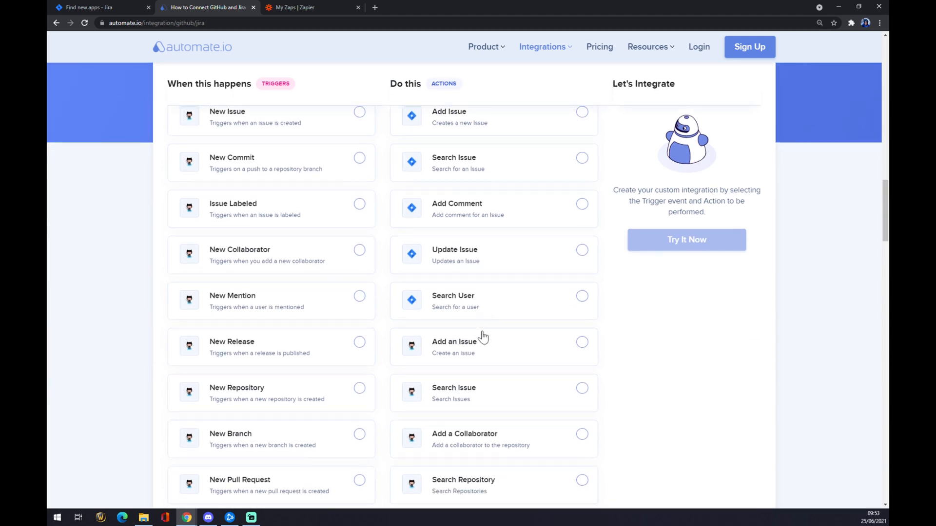
{"action": "left_click", "coordinate": [581, 341]}
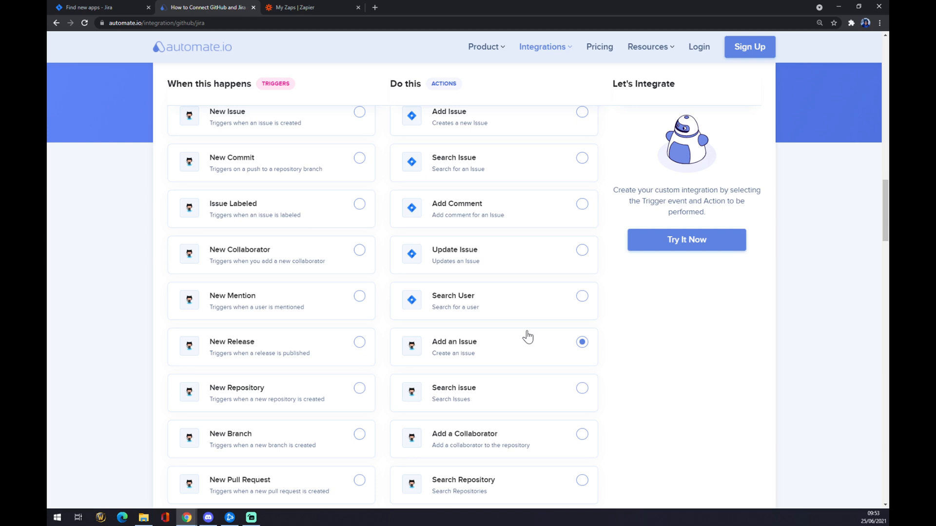
{"action": "scroll", "scroll_direction": "down", "scroll_amount": 3}
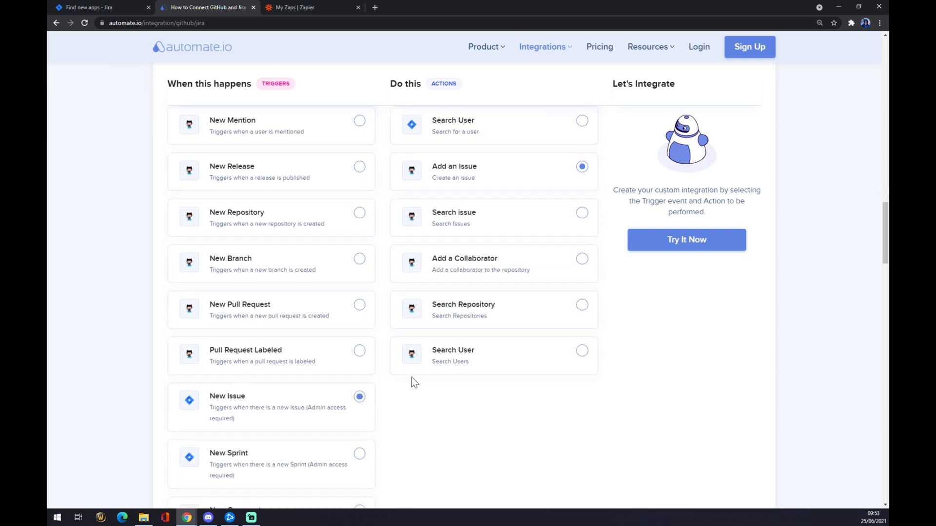
{"action": "mouse_move", "coordinate": [582, 258]}
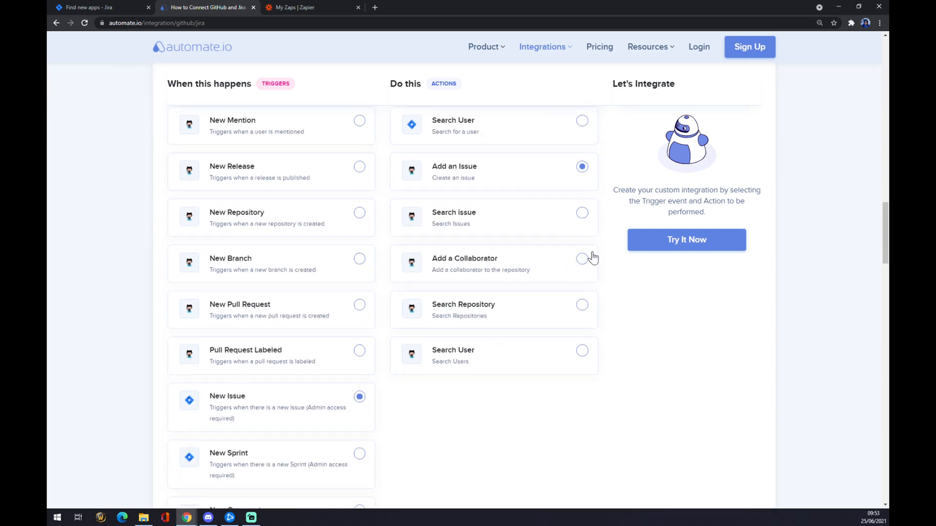
{"action": "scroll", "scroll_direction": "up", "scroll_amount": 3}
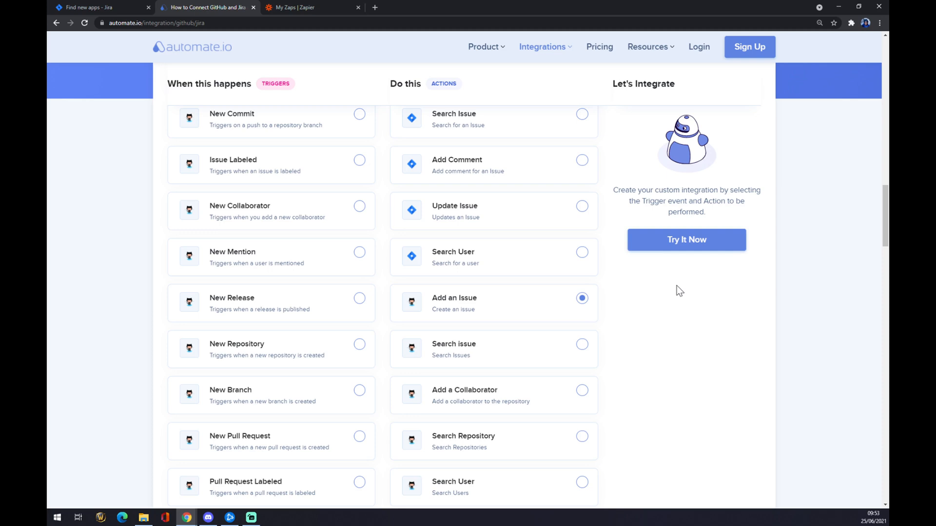
Step: Switch to the My Zaps | Zapier tab and start a new zap
{"action": "left_click", "coordinate": [305, 8]}
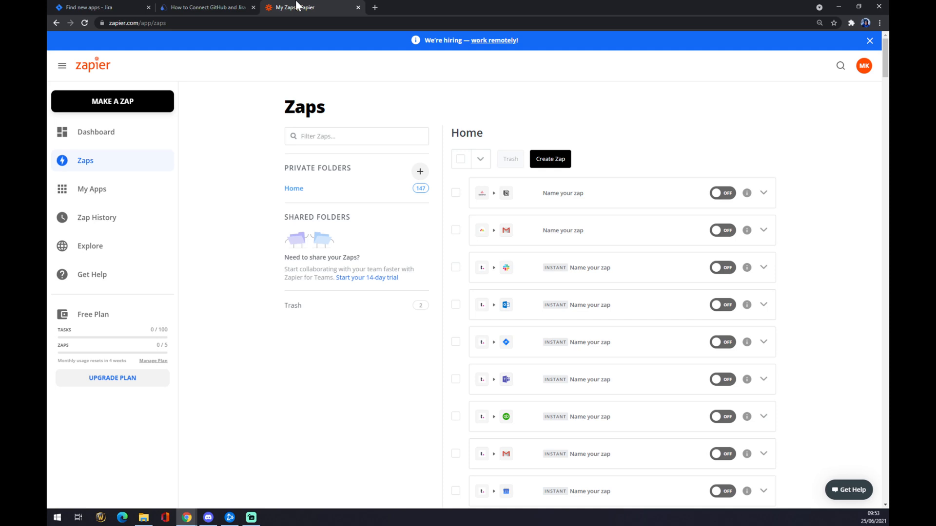
{"action": "mouse_move", "coordinate": [270, 78]}
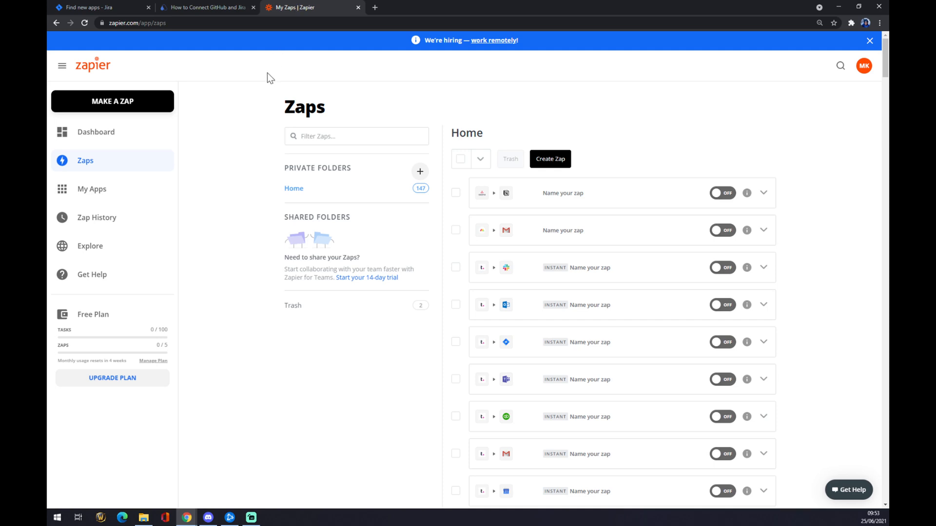
{"action": "mouse_move", "coordinate": [266, 72]}
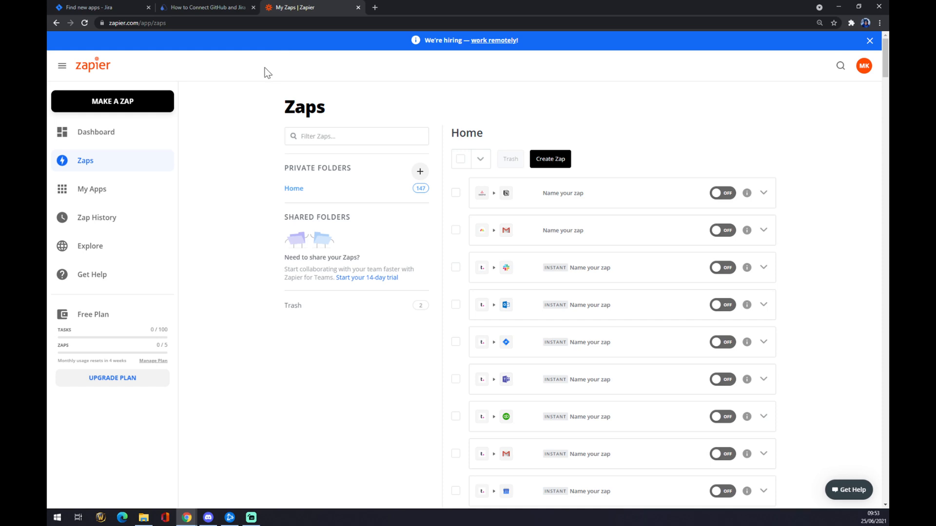
{"action": "mouse_move", "coordinate": [142, 107]}
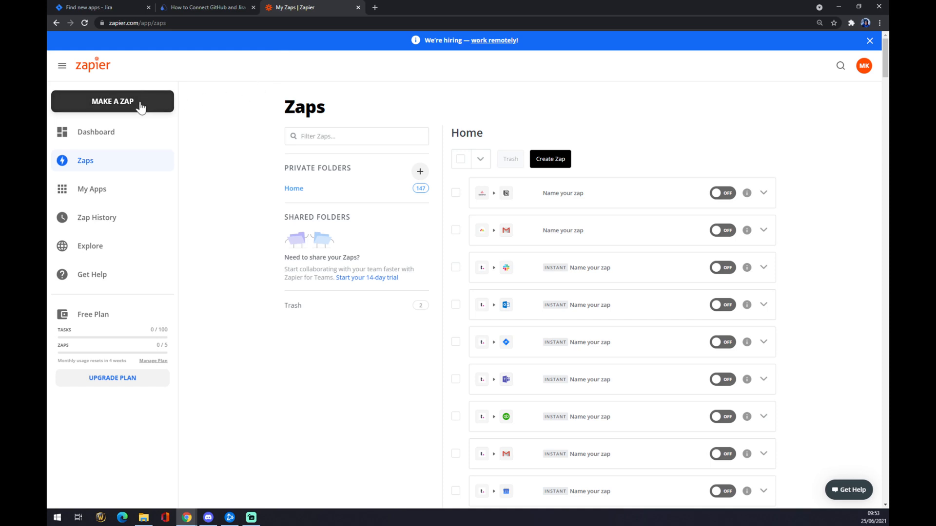
{"action": "left_click", "coordinate": [112, 101]}
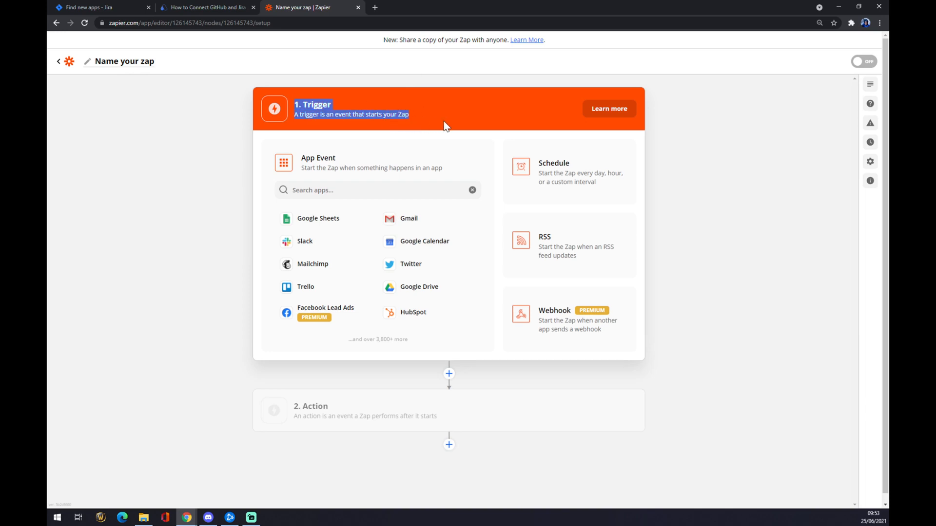
Step: Search 'jira', choose Jira Software Cloud as trigger app with the New Issue event, and continue
{"action": "left_click", "coordinate": [378, 189]}
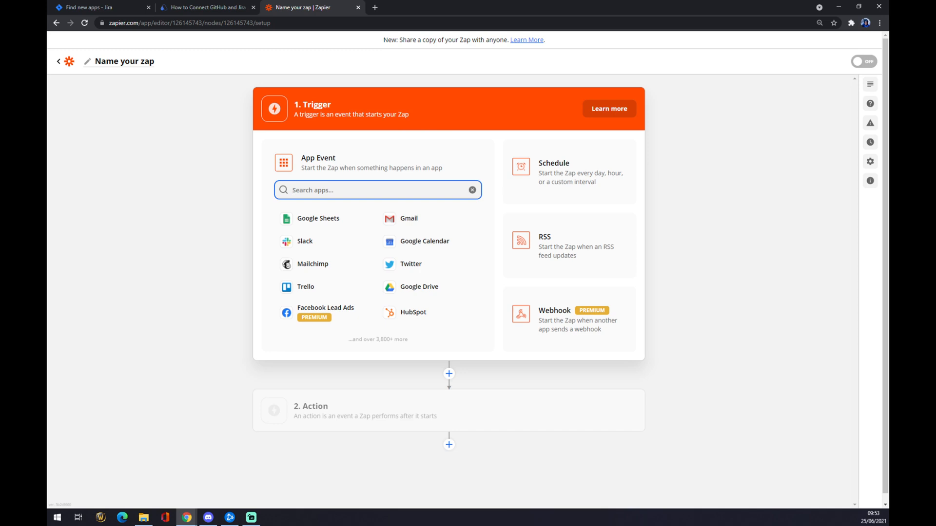
{"action": "type", "text": "jira"}
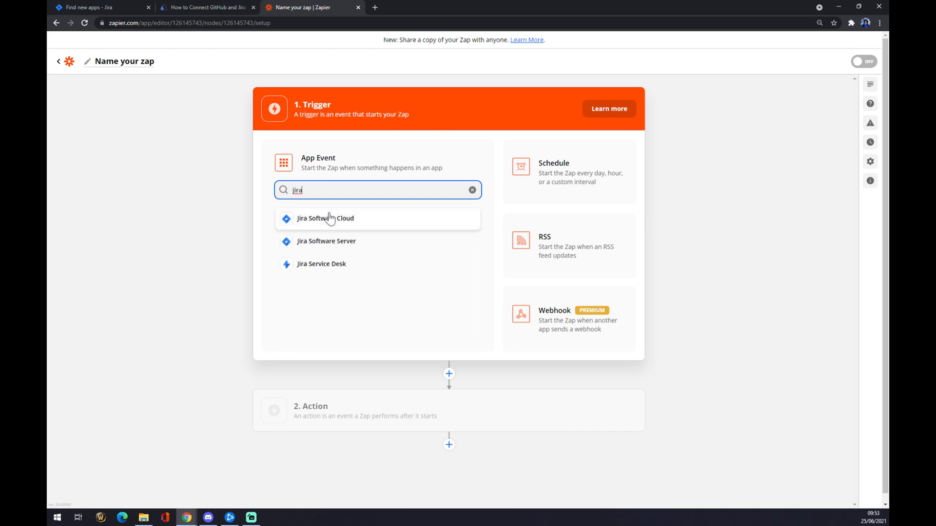
{"action": "mouse_move", "coordinate": [340, 240]}
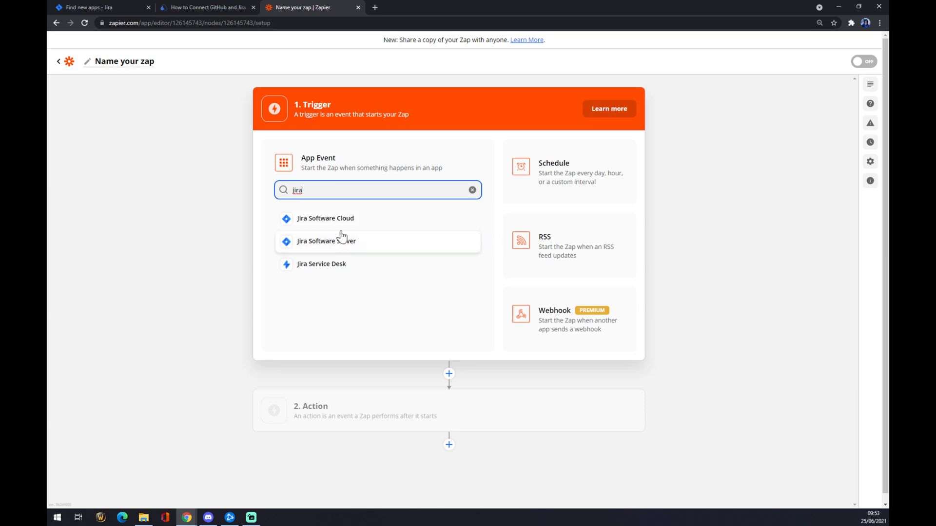
{"action": "left_click", "coordinate": [325, 218]}
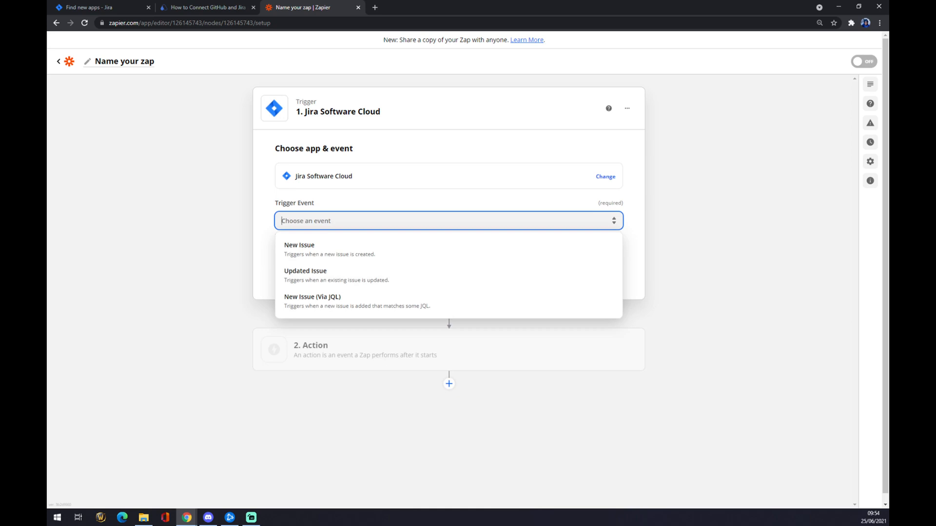
{"action": "mouse_move", "coordinate": [329, 249]}
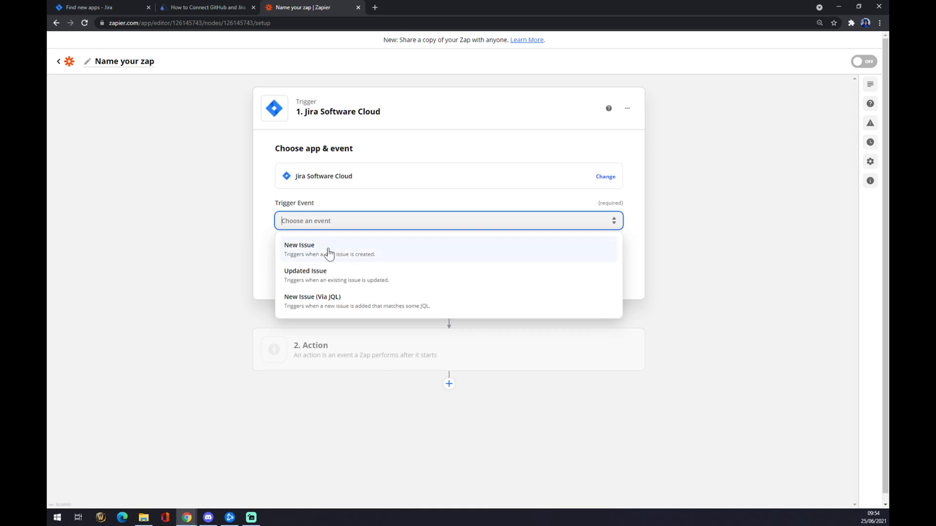
{"action": "mouse_move", "coordinate": [321, 257]}
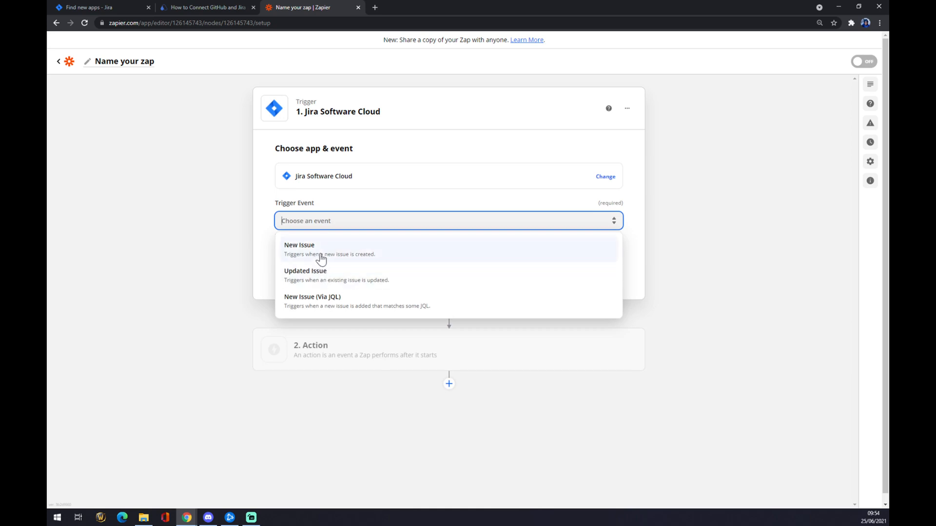
{"action": "left_click", "coordinate": [298, 249]}
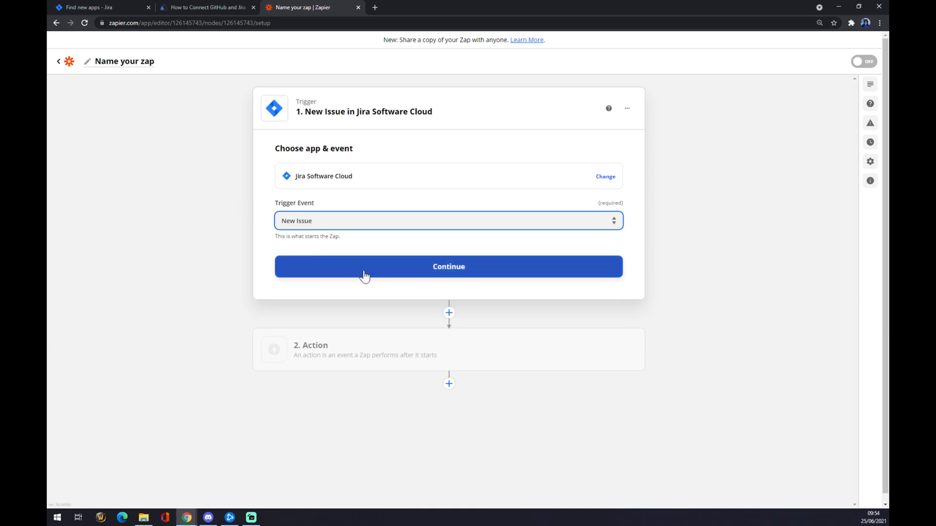
{"action": "left_click", "coordinate": [449, 266]}
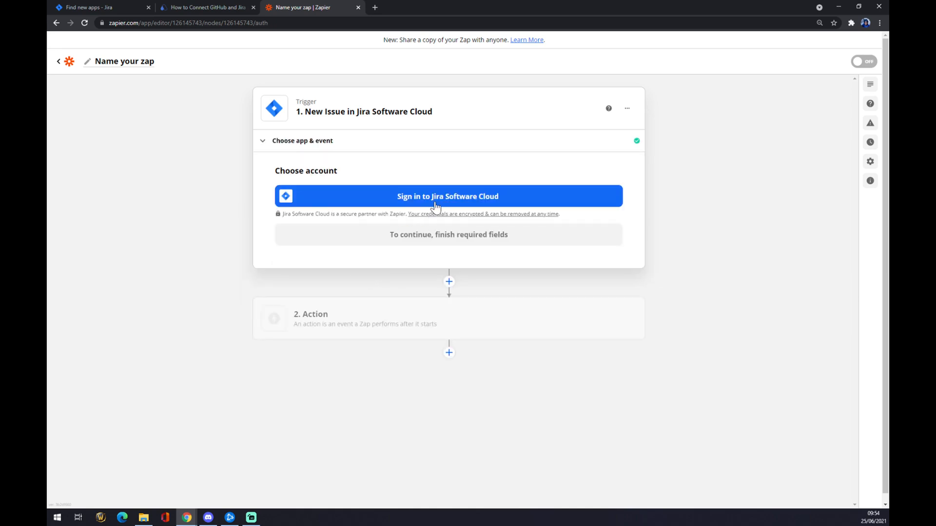
Step: Sign in to Jira Software Cloud as a cloud user and accept Zapier's Atlassian authorization
{"action": "left_click", "coordinate": [447, 196]}
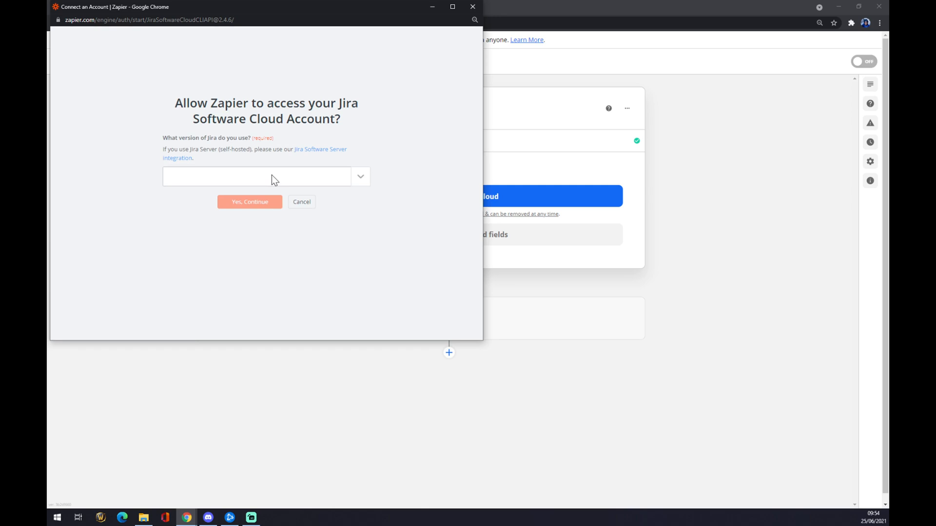
{"action": "left_click", "coordinate": [263, 176]}
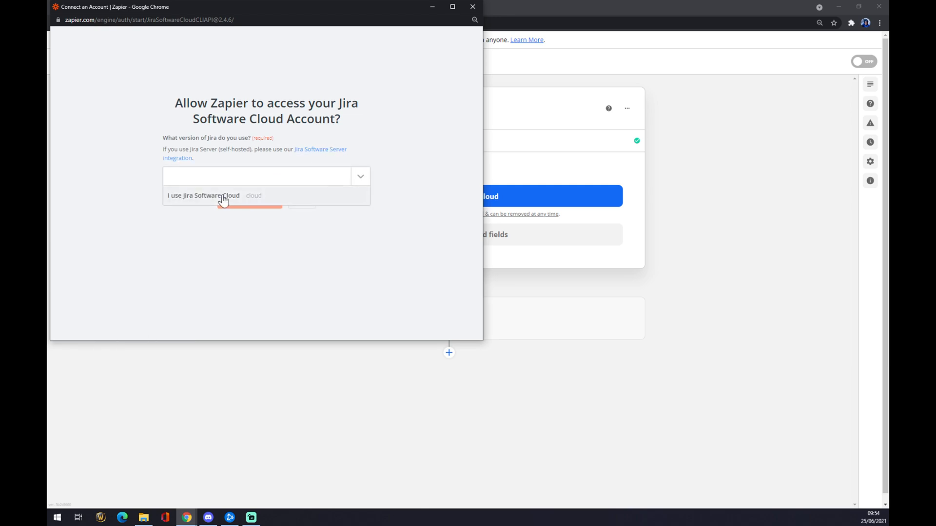
{"action": "left_click", "coordinate": [204, 195]}
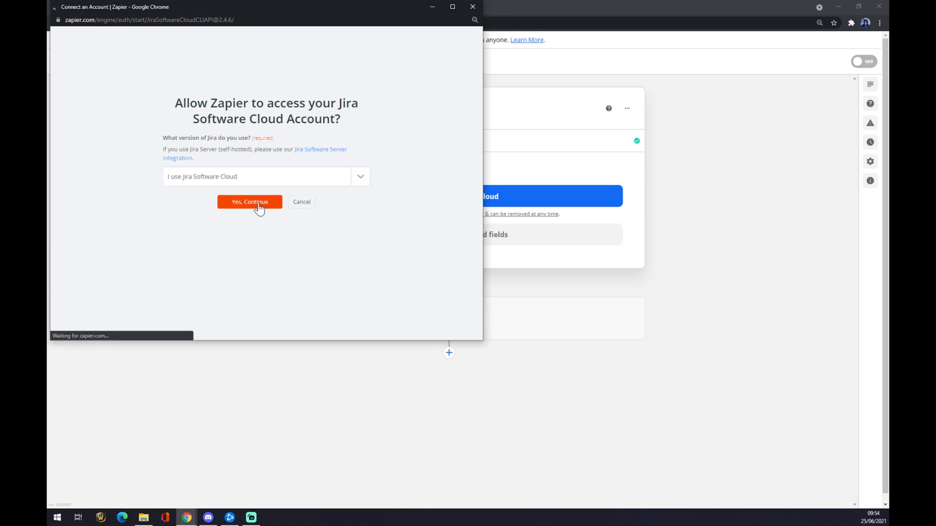
{"action": "left_click", "coordinate": [249, 202]}
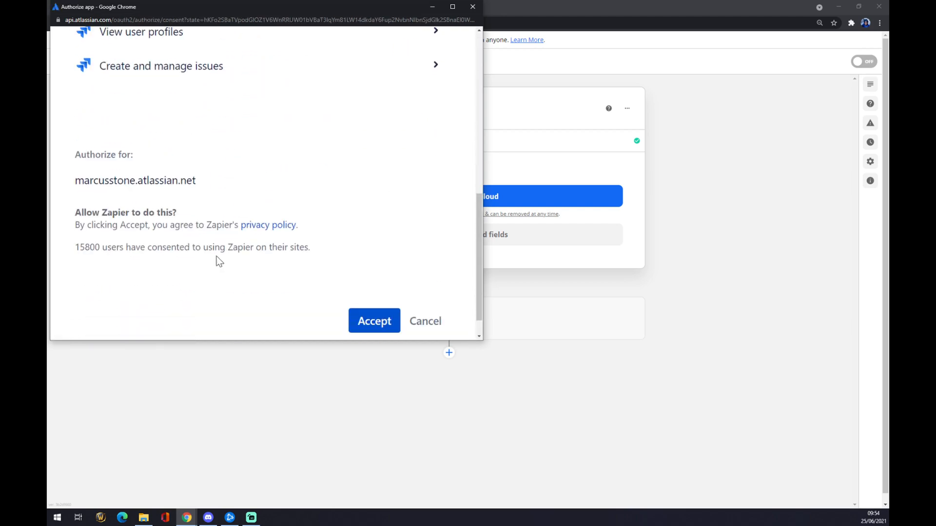
{"action": "left_click", "coordinate": [374, 320]}
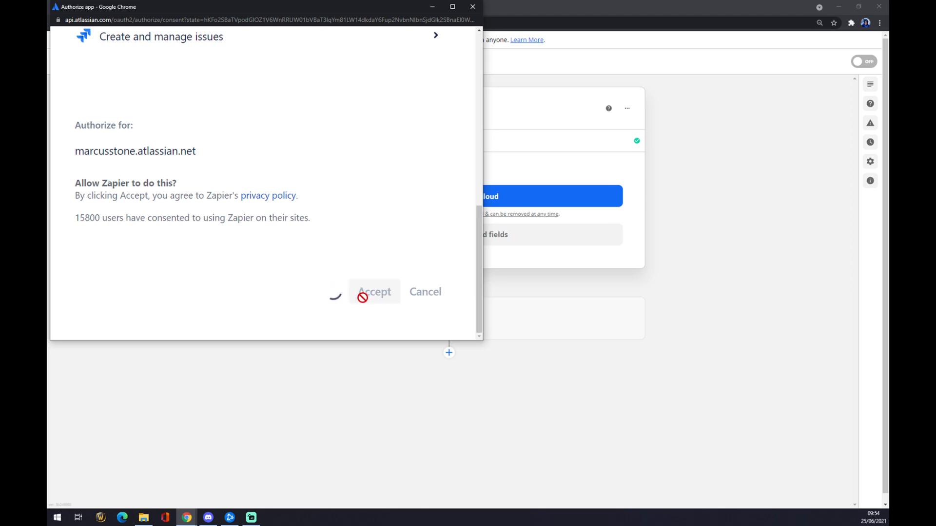
{"action": "left_click", "coordinate": [374, 292]}
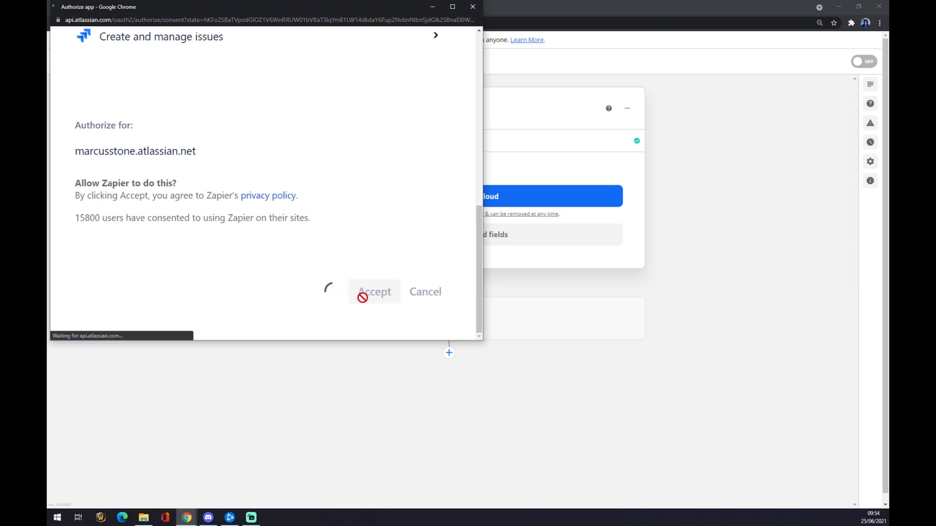
{"action": "left_click", "coordinate": [374, 292]}
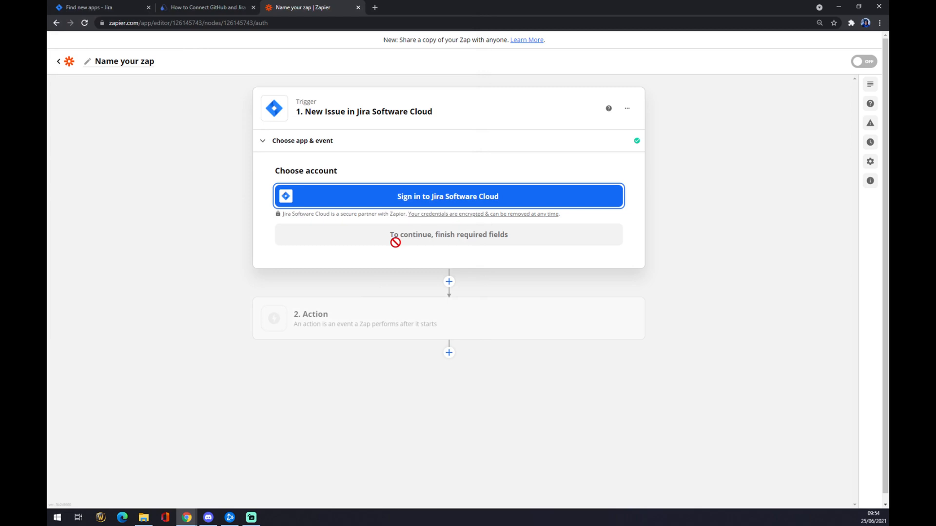
{"action": "left_click", "coordinate": [448, 197]}
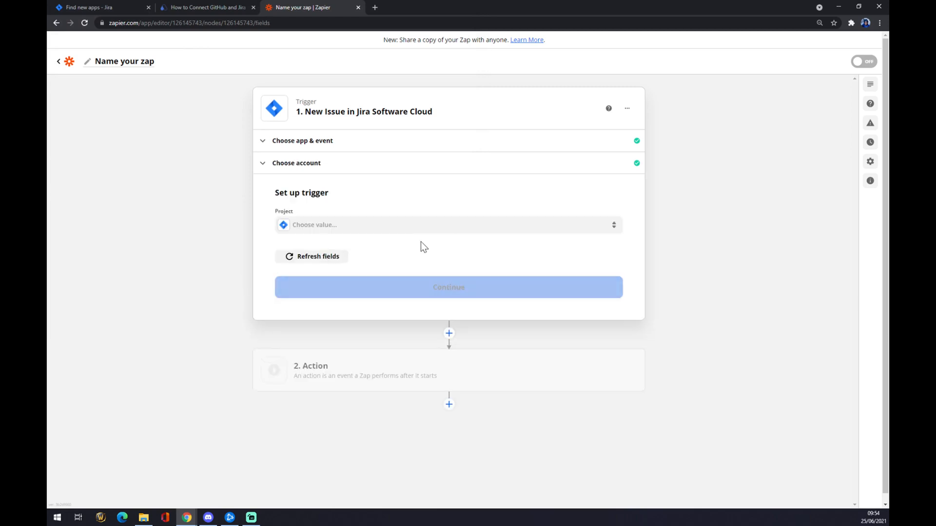
Step: Set the trigger to watch the available Jira project and continue past the test step
{"action": "left_click", "coordinate": [447, 224]}
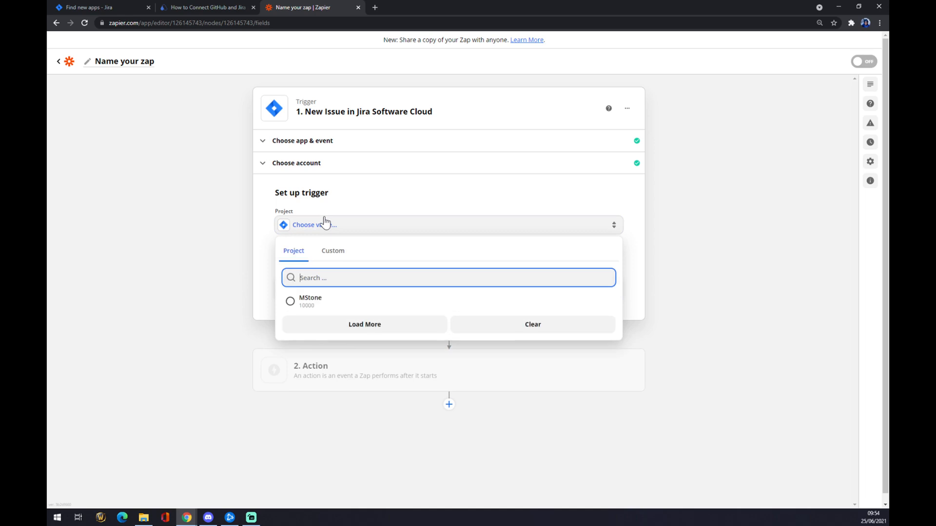
{"action": "left_click", "coordinate": [310, 301]}
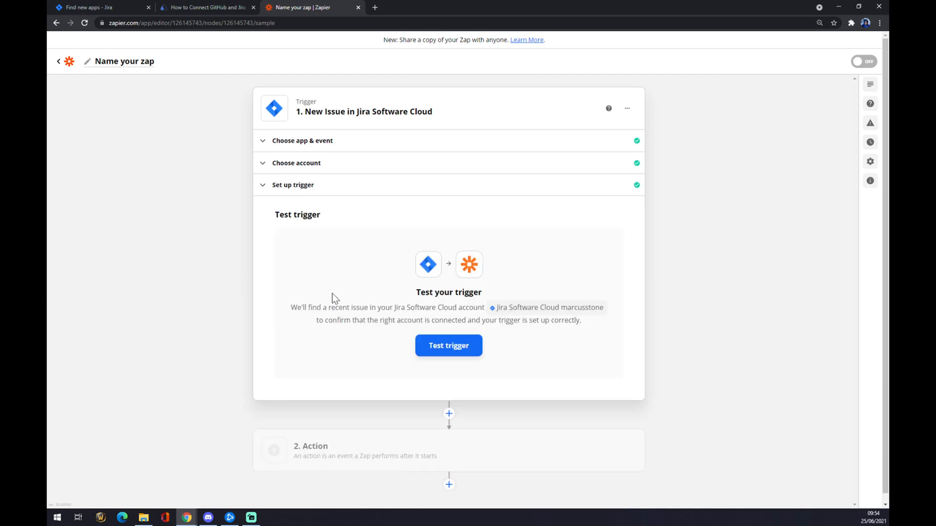
{"action": "mouse_move", "coordinate": [478, 235]}
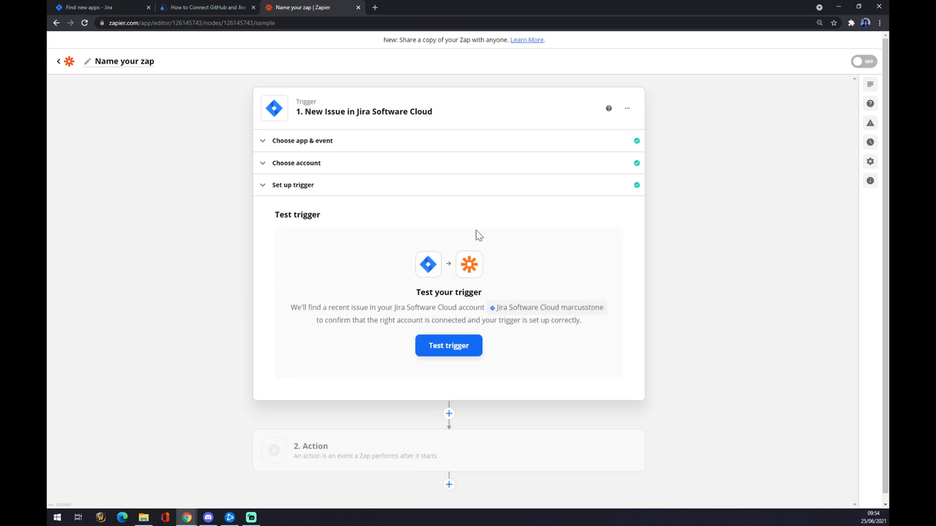
{"action": "left_click", "coordinate": [346, 450]}
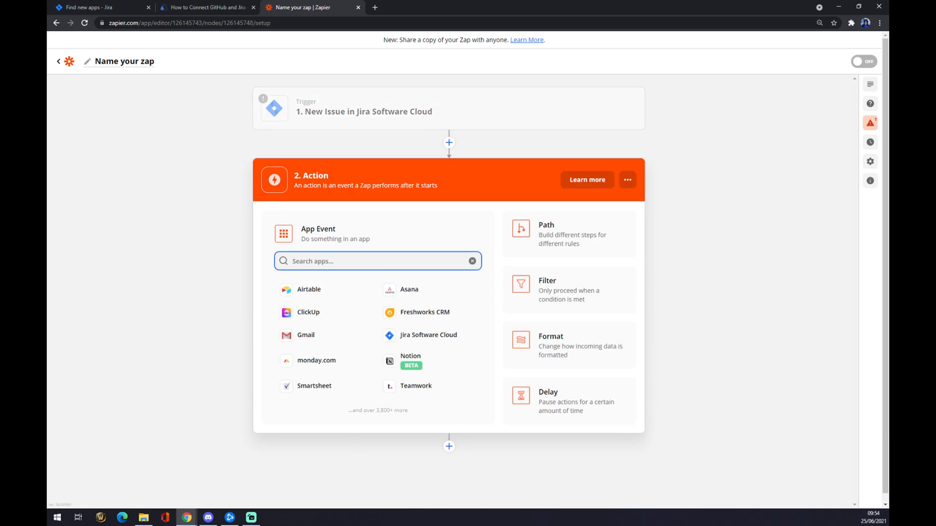
Step: Select GitHub as the zap's action app and browse its action events for Create Issue
{"action": "type", "text": "g"}
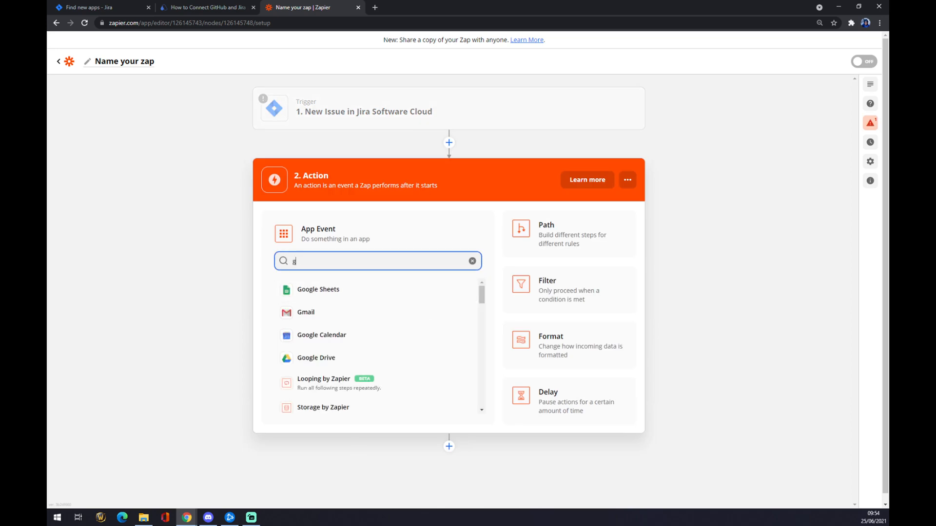
{"action": "type", "text": "github"}
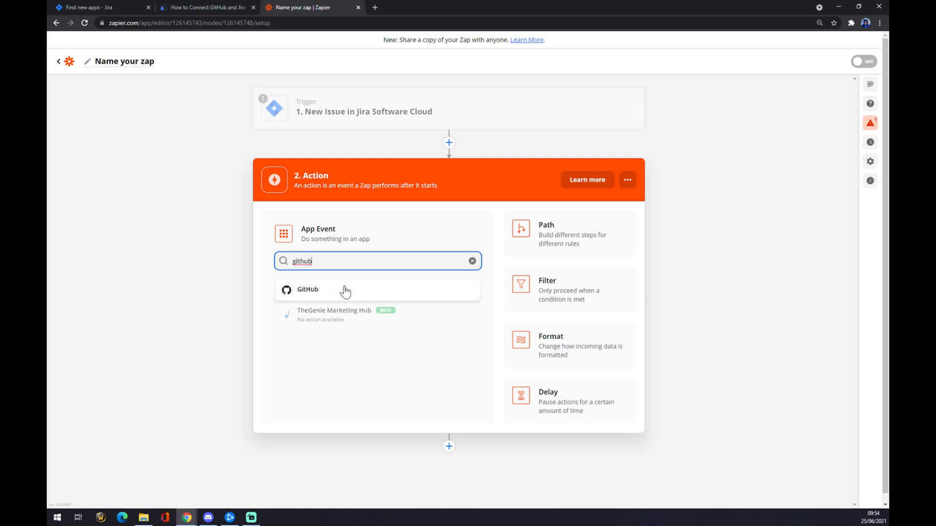
{"action": "left_click", "coordinate": [307, 289]}
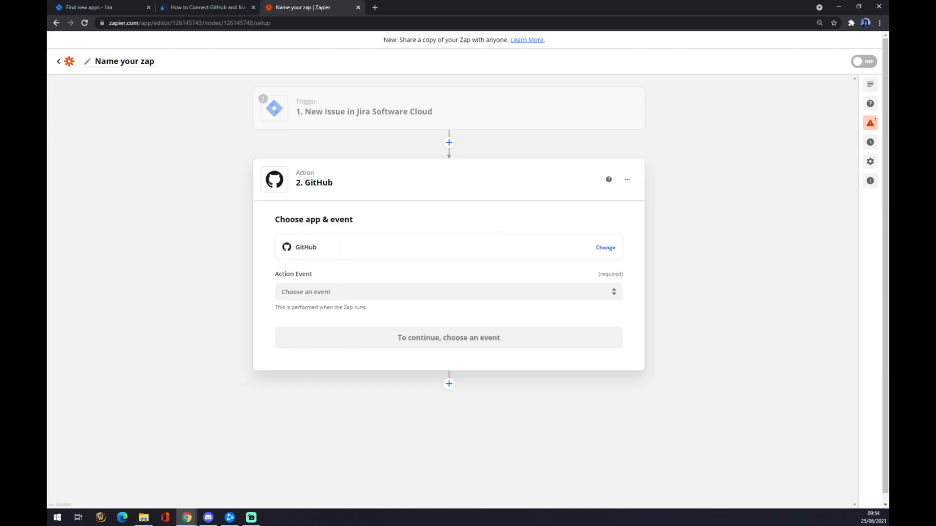
{"action": "left_click", "coordinate": [448, 292]}
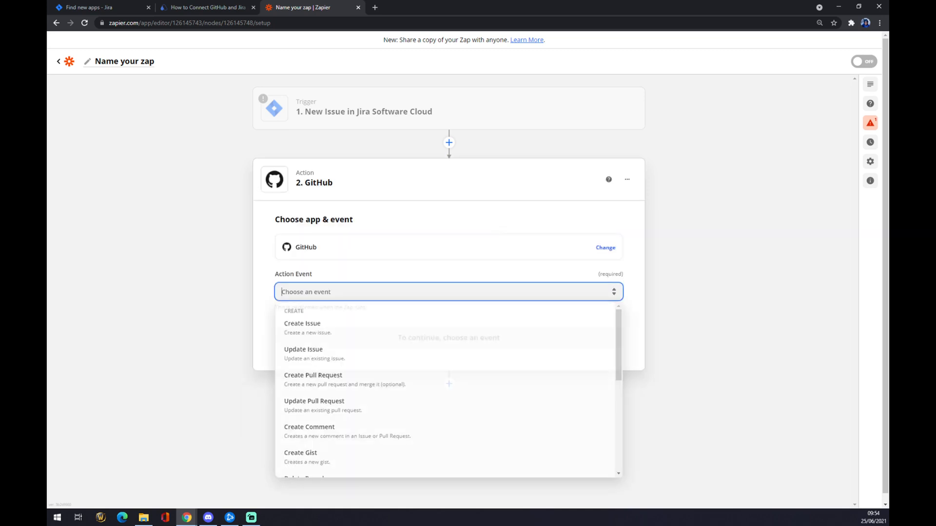
{"action": "scroll", "scroll_direction": "down", "scroll_amount": 3}
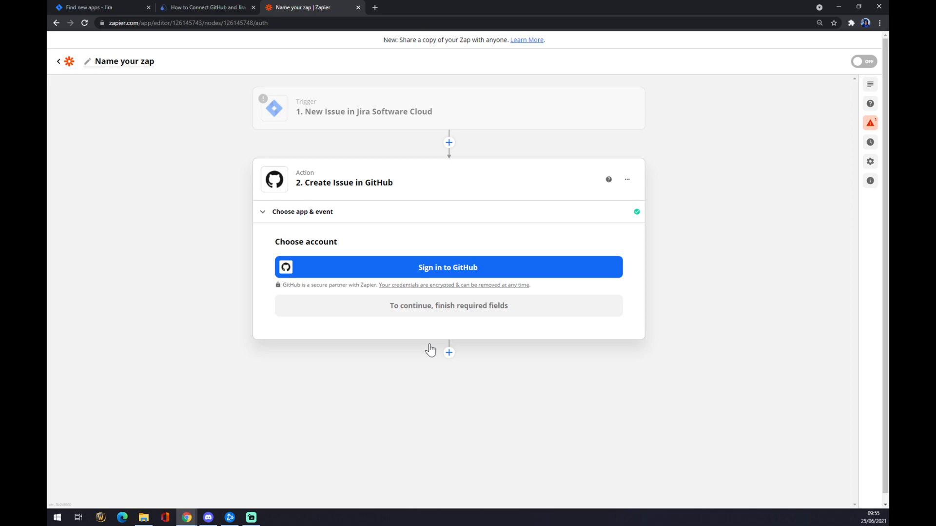
{"action": "mouse_move", "coordinate": [430, 349]}
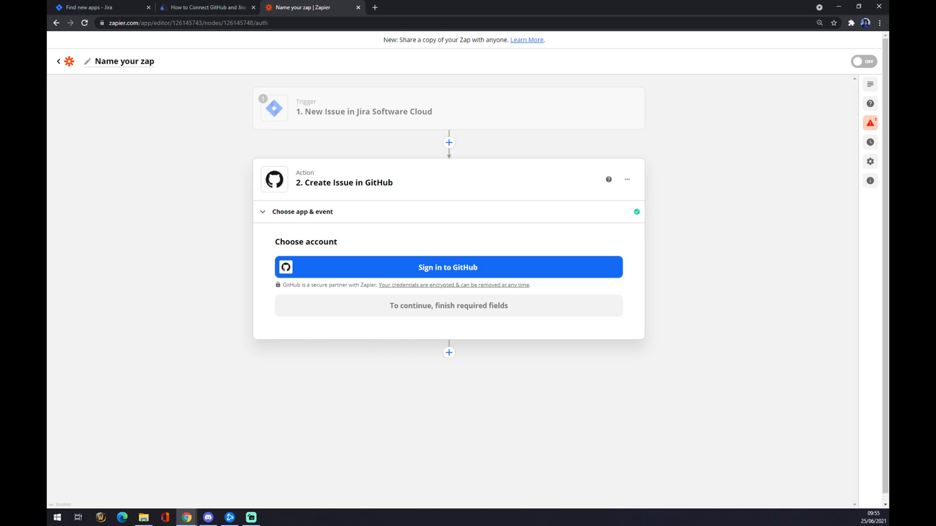